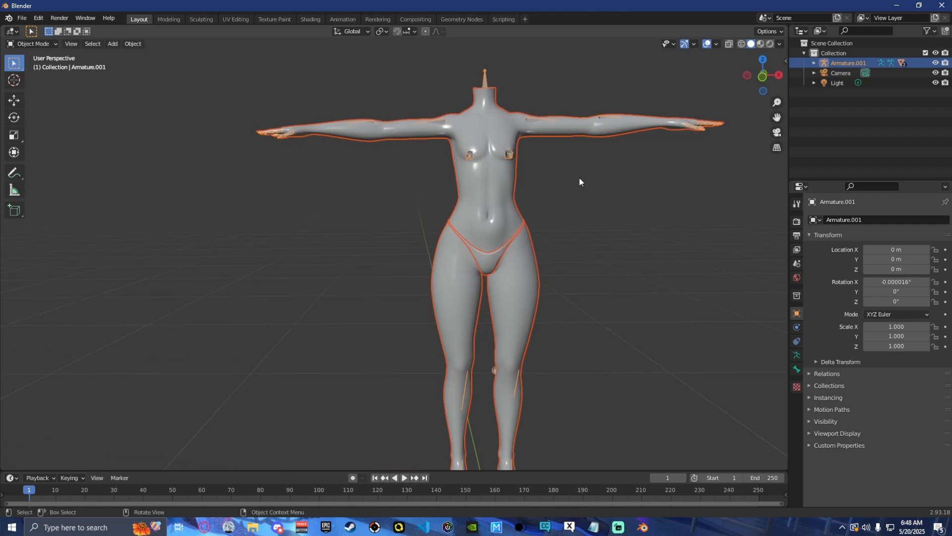
pyautogui.moveTo(778, 48)
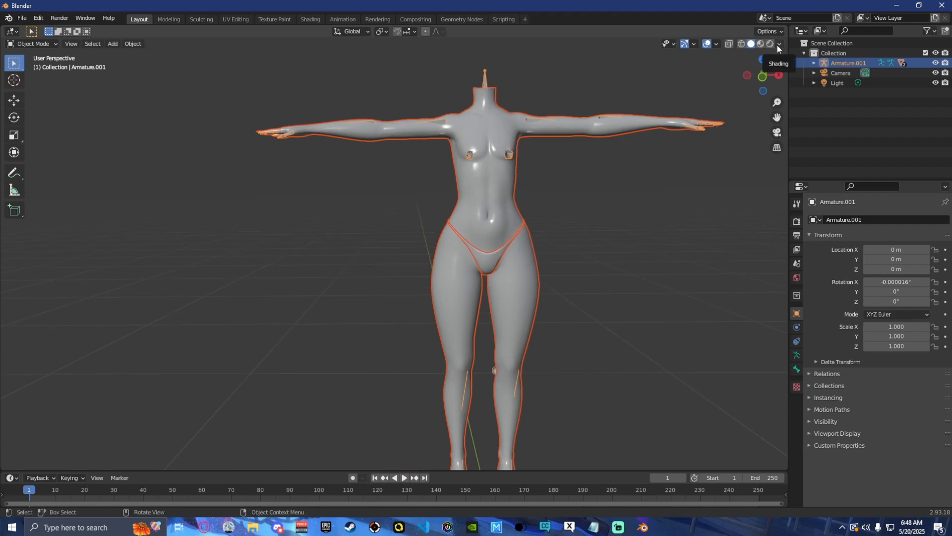
pyautogui.moveTo(636, 68)
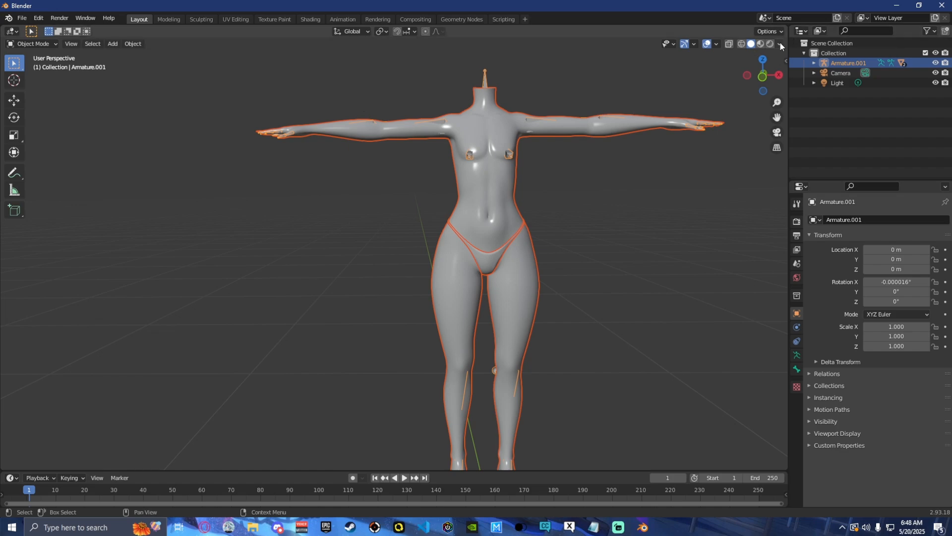
# - Switch the viewport to Material Preview, revealing the body's magenta missing-texture shading
pyautogui.click(779, 43)
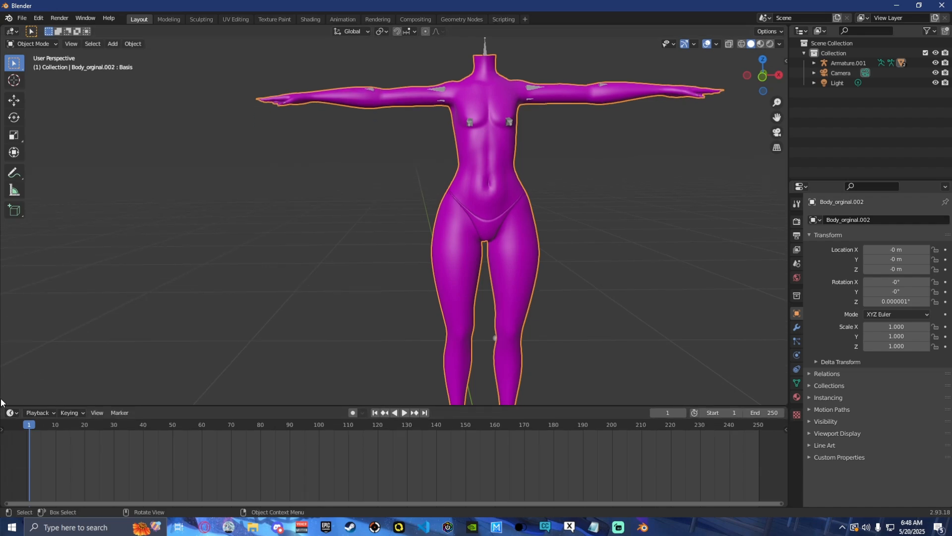
# - Delete the missing Image Texture node from Skin.001 in the Shader Editor
pyautogui.click(10, 412)
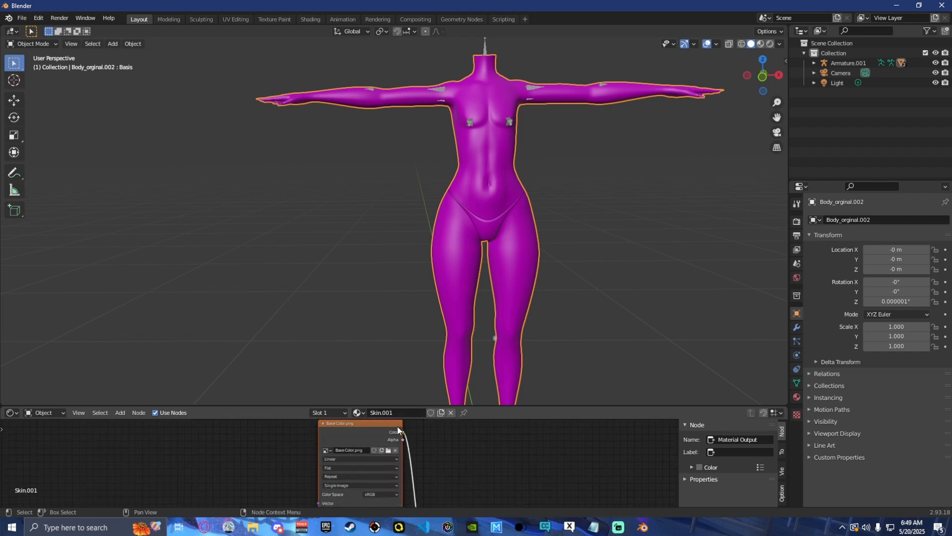
pyautogui.rightClick(397, 431)
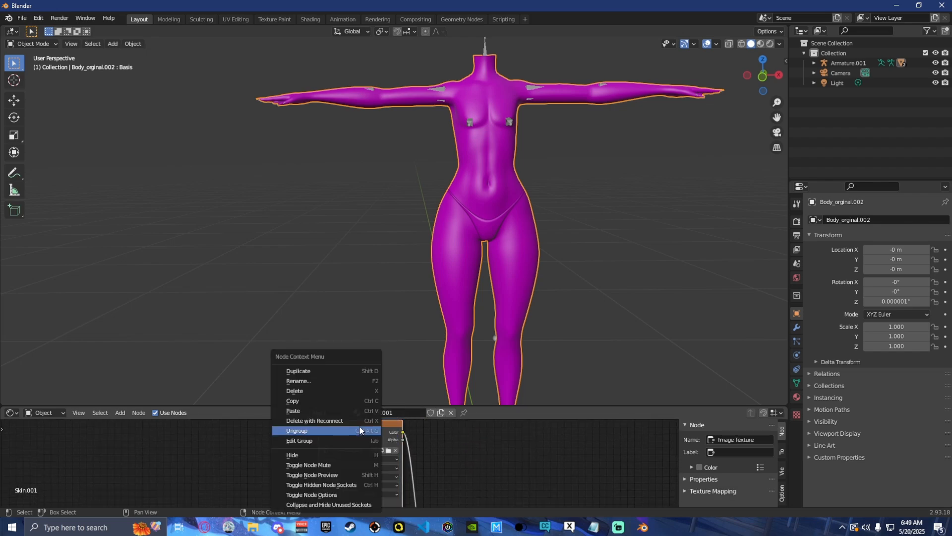
pyautogui.click(297, 430)
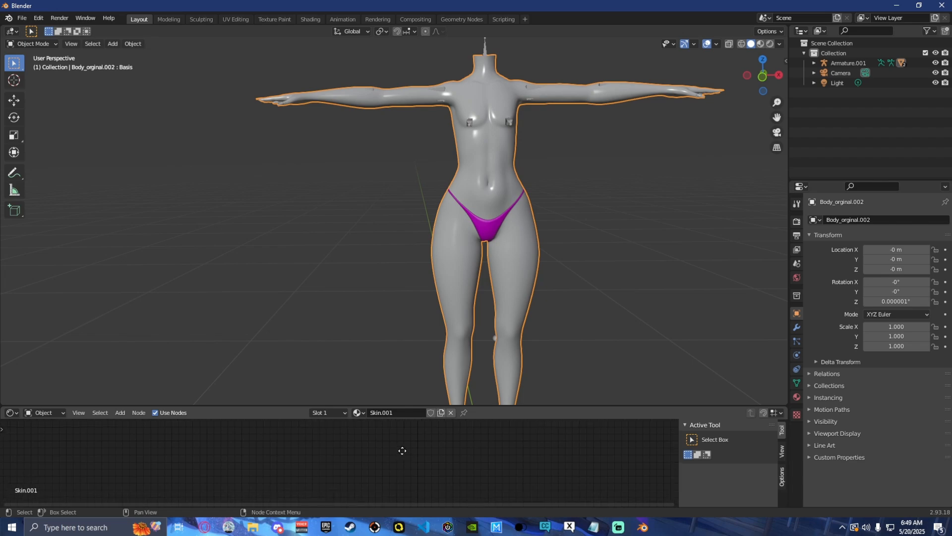
pyautogui.click(254, 526)
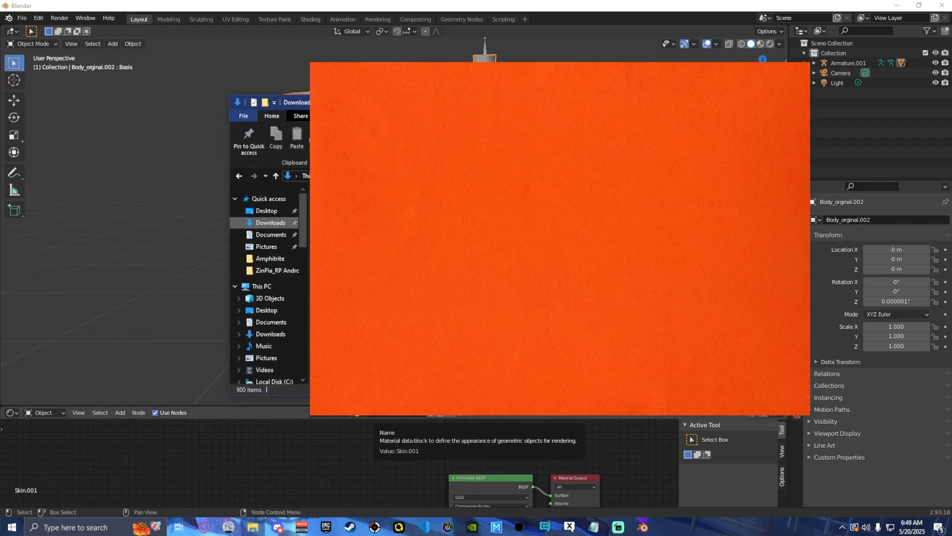
# - Fetch Base Color 1 from Downloads > ZinPia_RP Andro BASE > textures
pyautogui.click(265, 210)
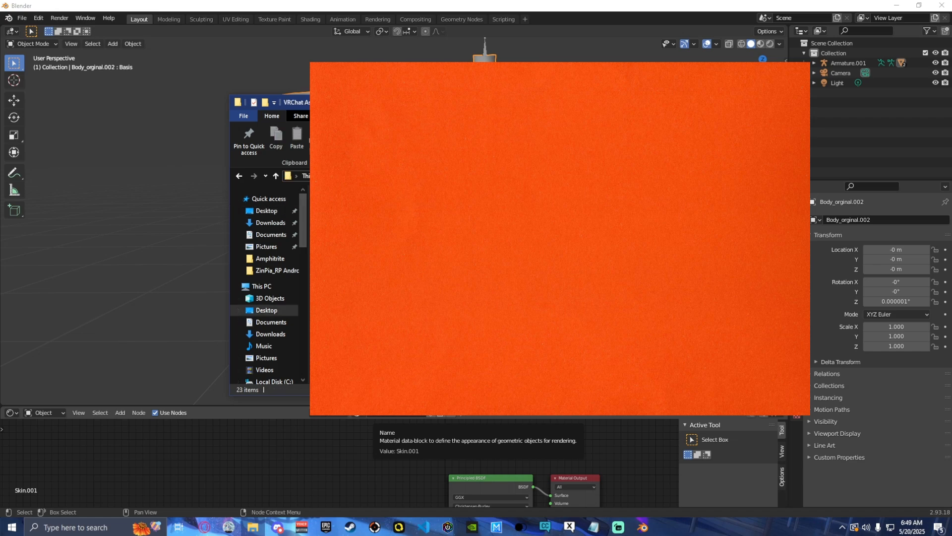
pyautogui.click(270, 333)
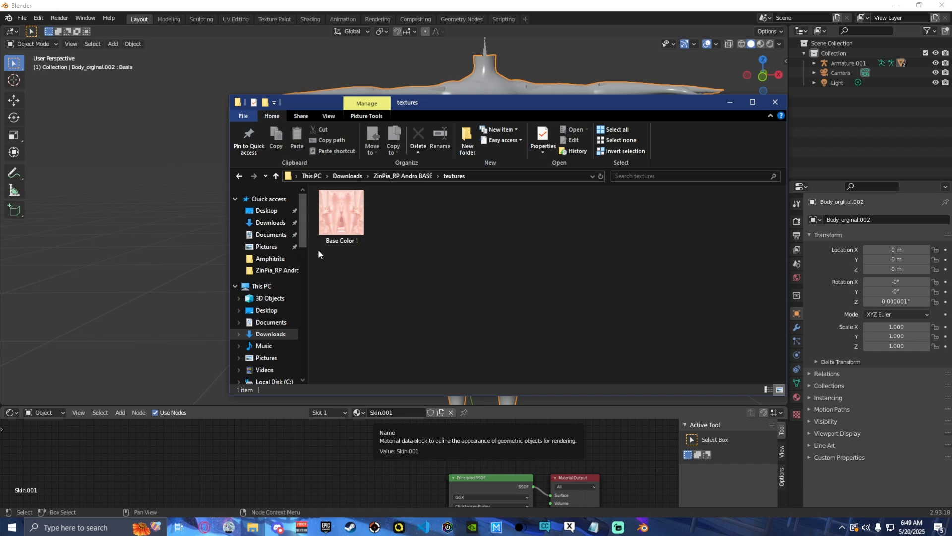
pyautogui.click(341, 212)
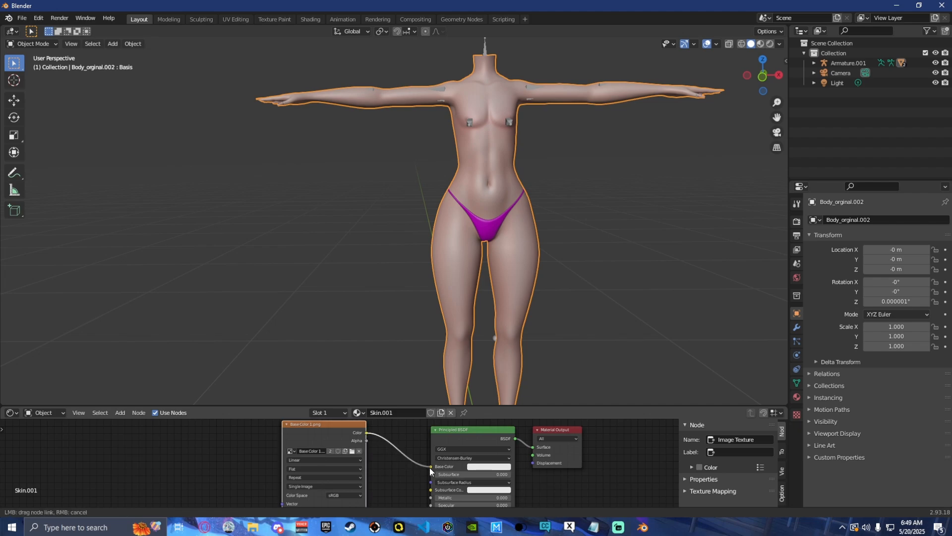
# - Connect the texture's Color to Principled BSDF Base Color and begin File > Import
pyautogui.click(395, 249)
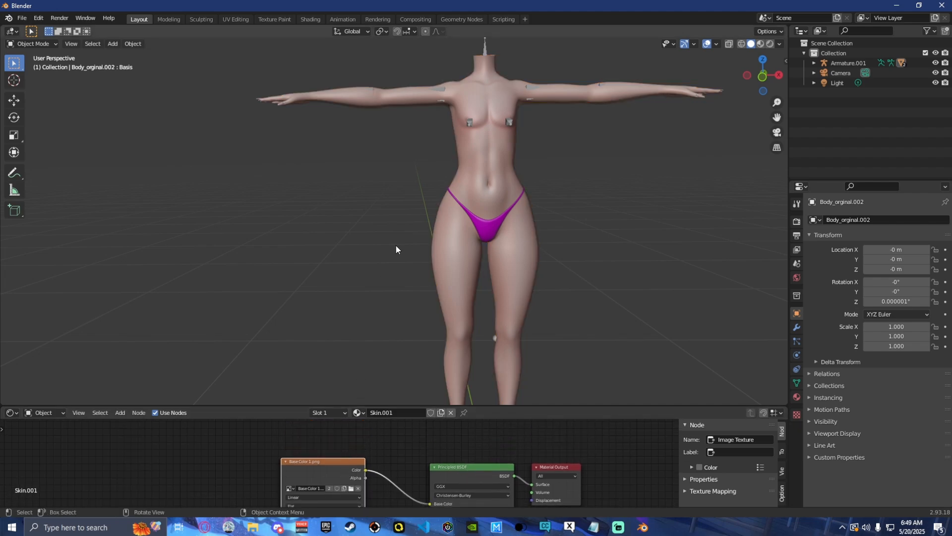
pyautogui.moveTo(308, 186)
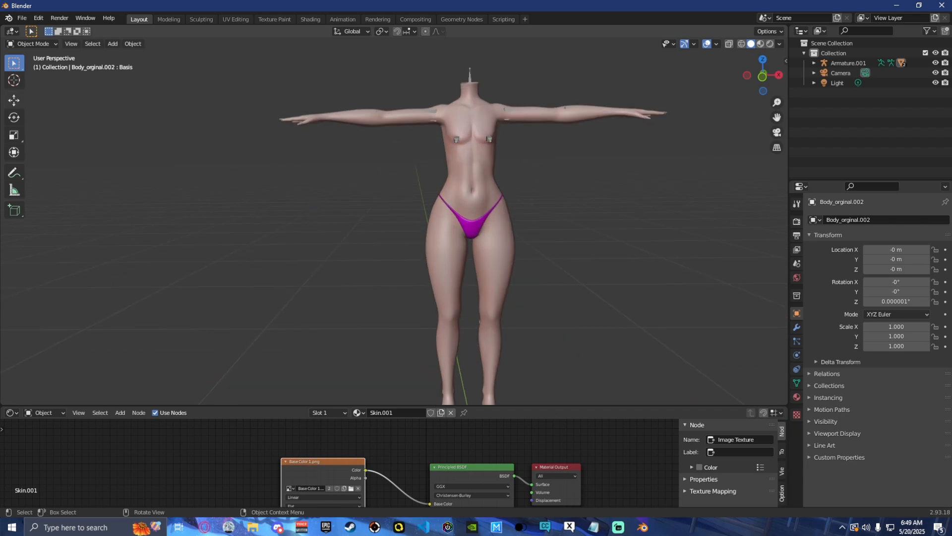
pyautogui.click(21, 18)
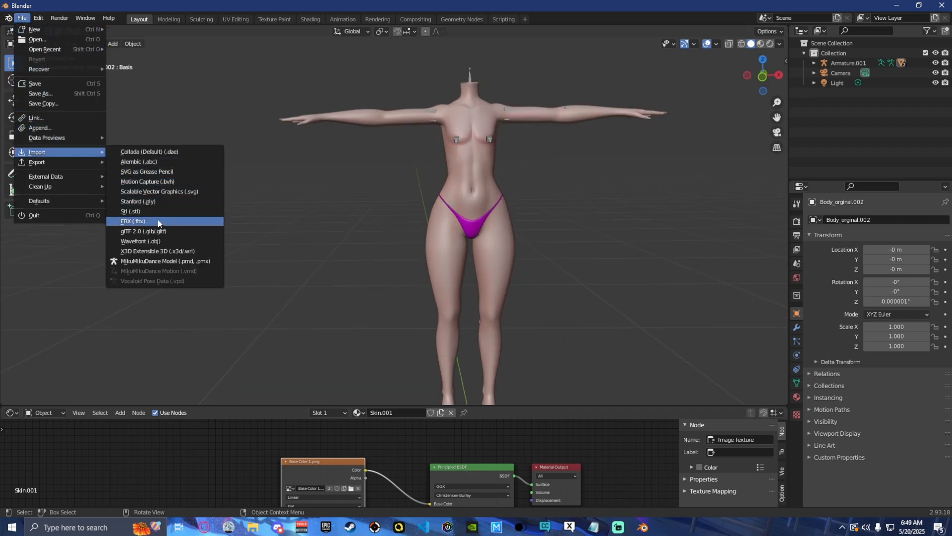
# - Import Heartbreaker Outfit by Yukina.fbx from the Heartbreaker_Outfit_by_Yukina (1) folder
pyautogui.click(132, 221)
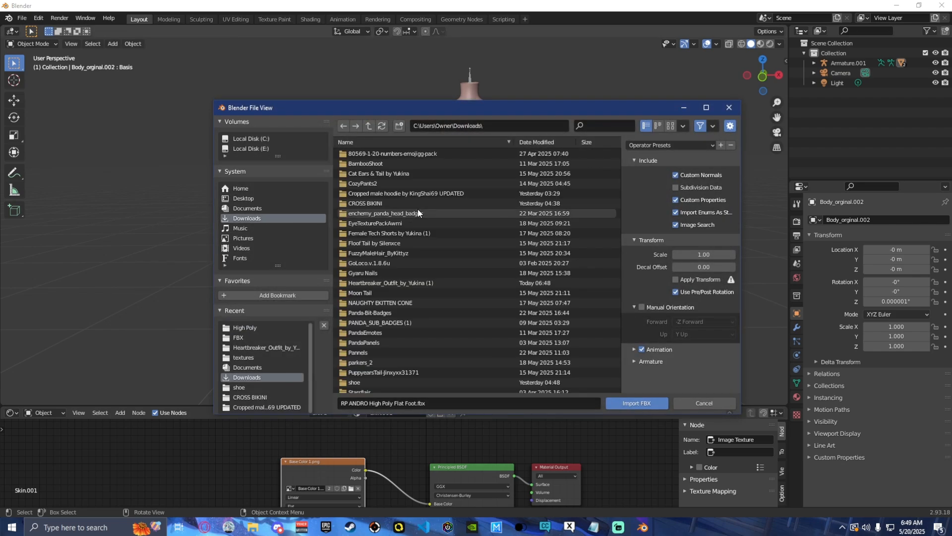
pyautogui.scroll(-3)
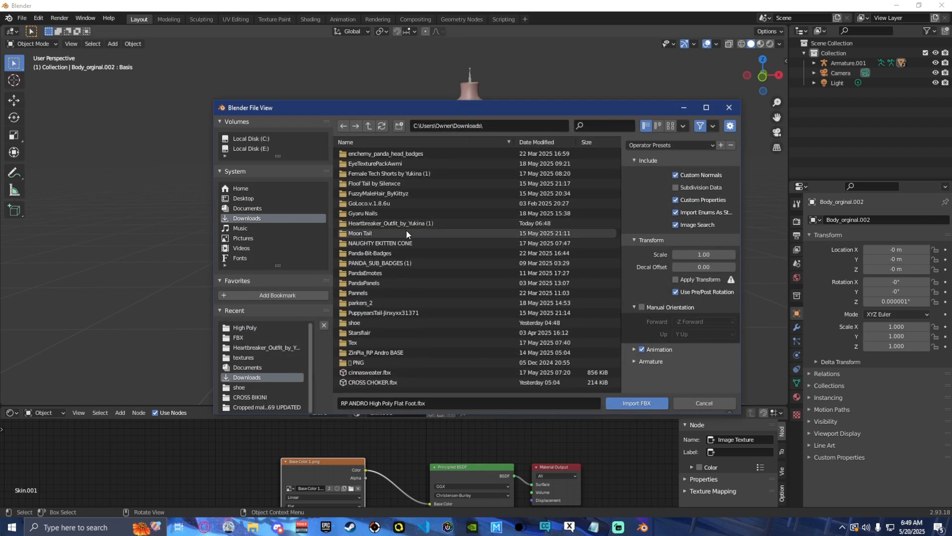
pyautogui.doubleClick(390, 222)
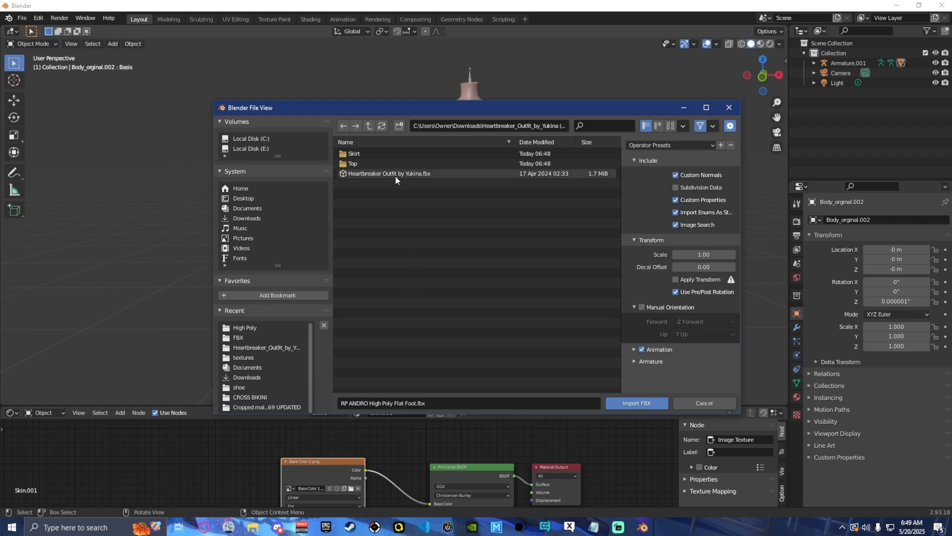
pyautogui.click(636, 403)
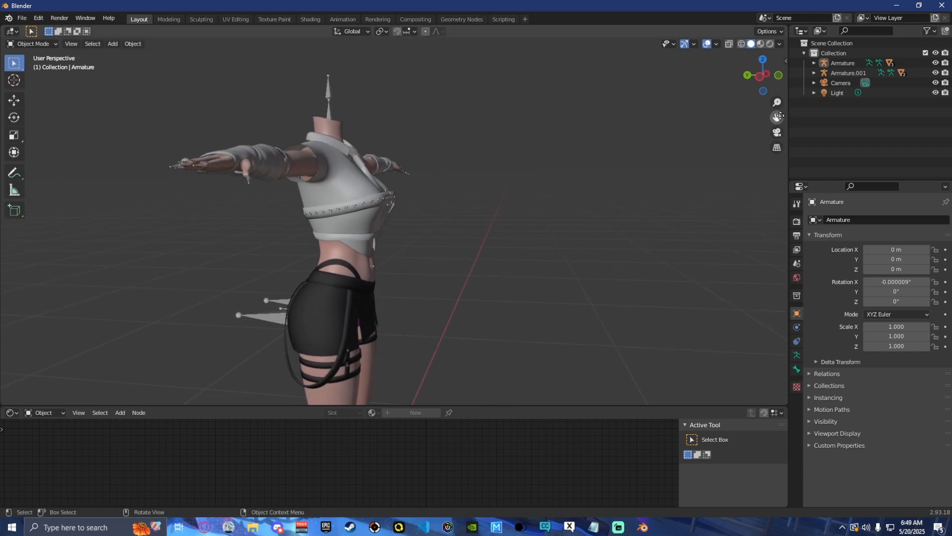
pyautogui.moveTo(541, 104)
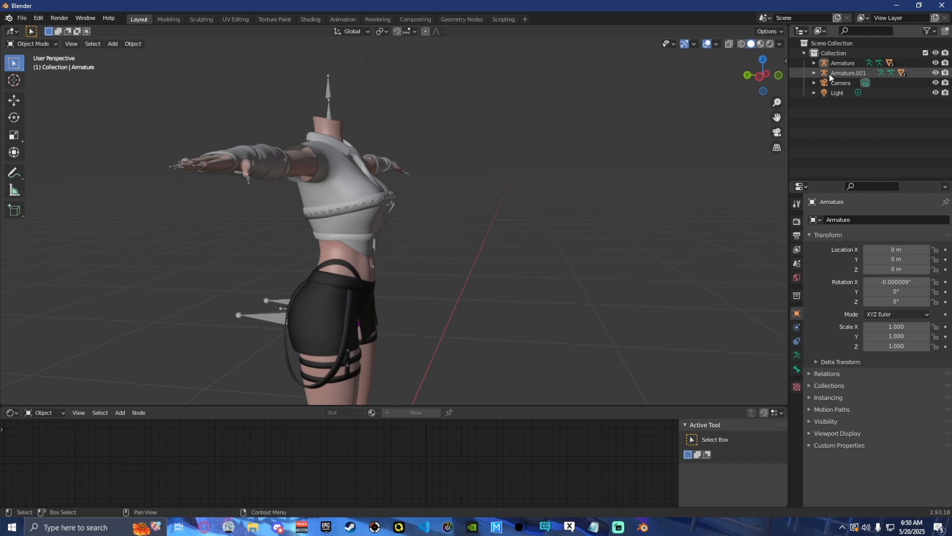
# - Expand Armature.001 down through its Spine bones in the Outliner, entering Edit Mode
pyautogui.click(815, 73)
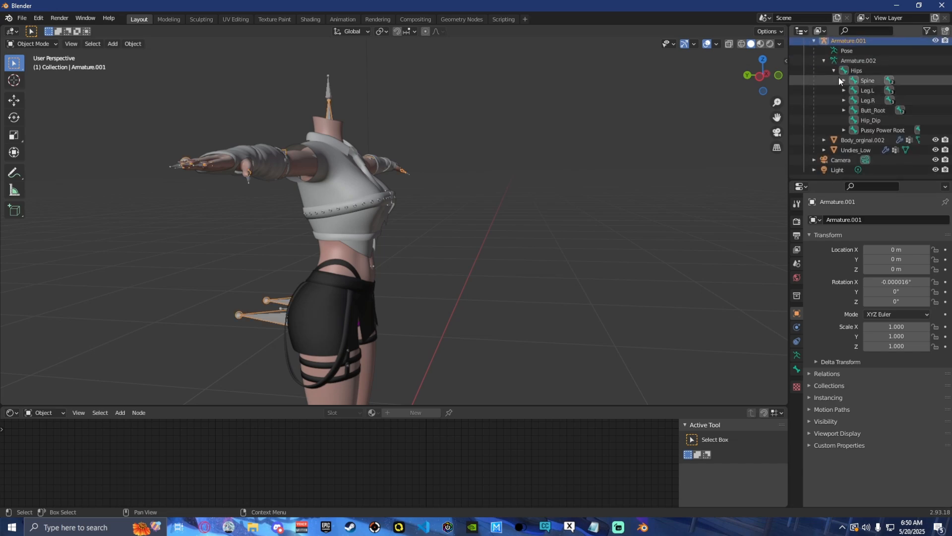
pyautogui.click(844, 80)
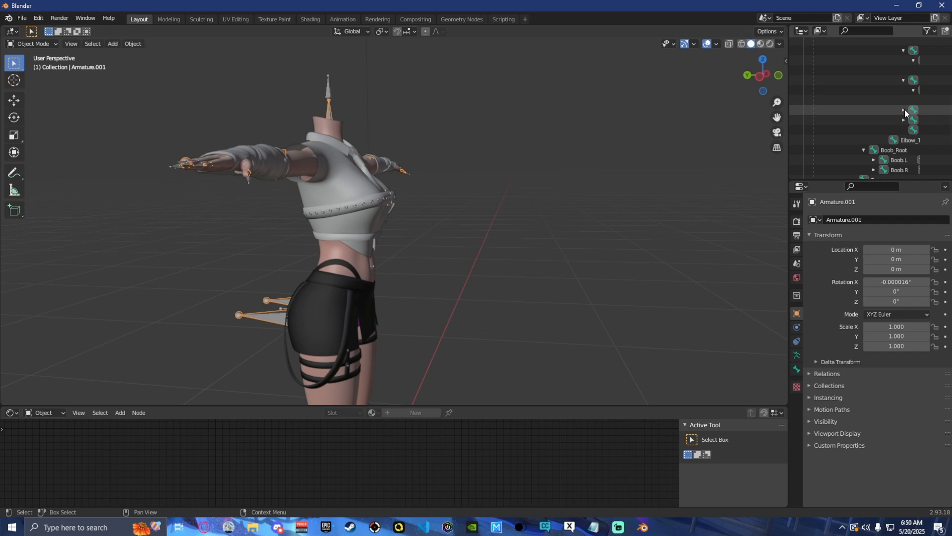
pyautogui.scroll(-3)
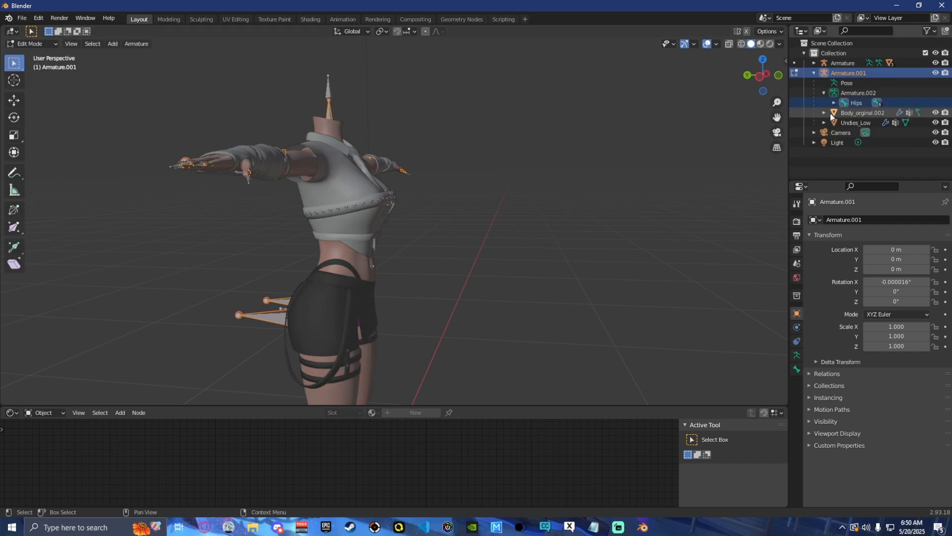
# - Select Armature.001's bone chain and delete the selected bones
pyautogui.click(857, 102)
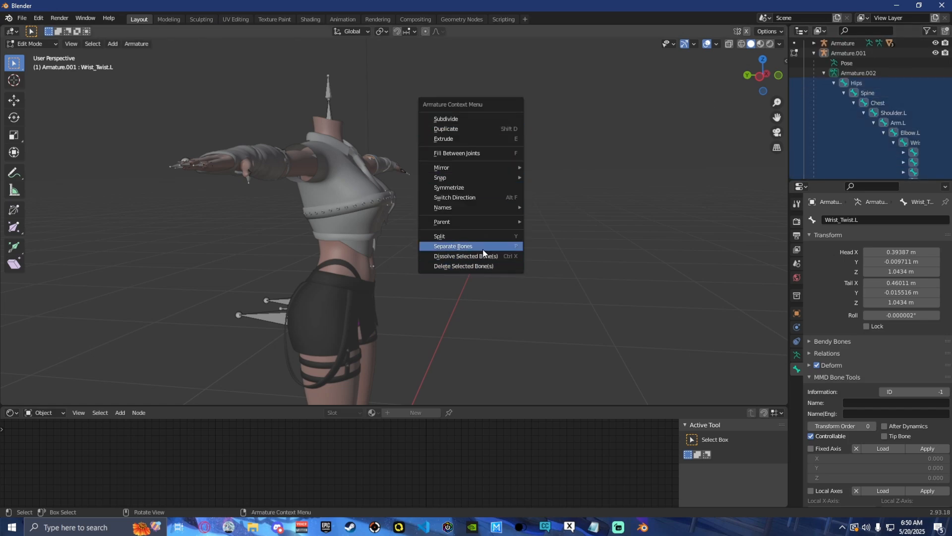
pyautogui.click(452, 246)
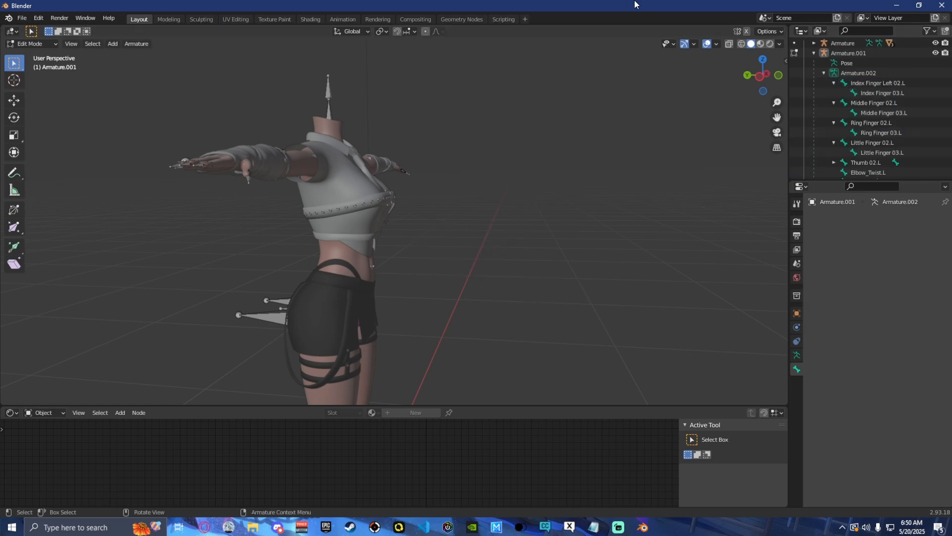
pyautogui.click(878, 83)
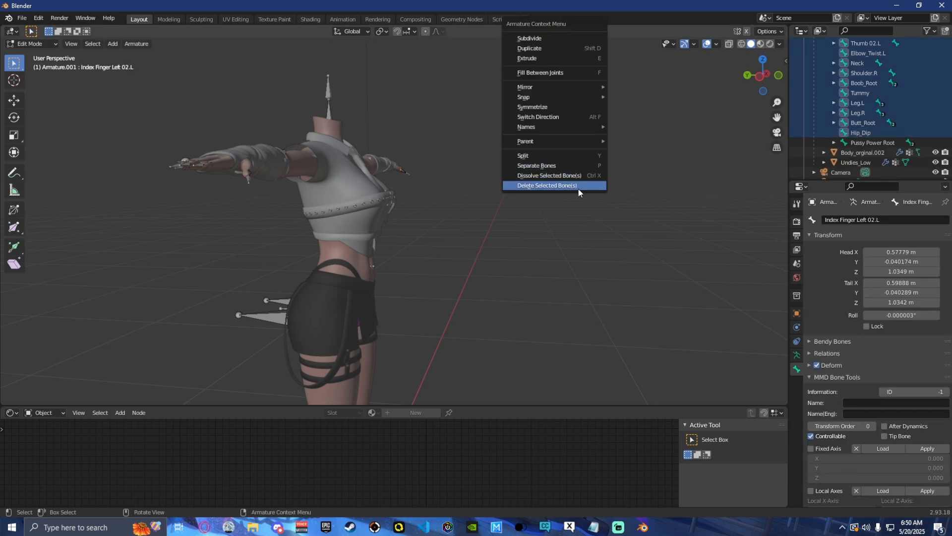
pyautogui.click(546, 185)
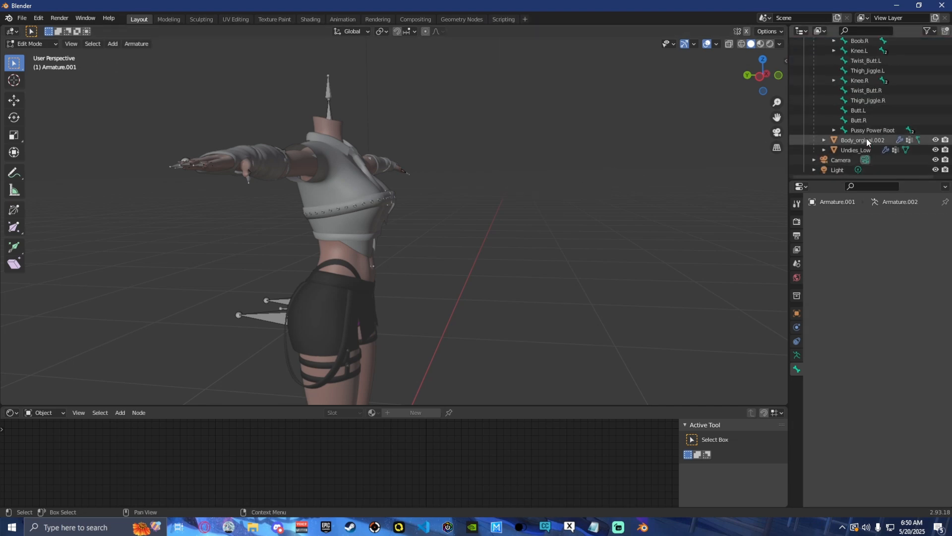
pyautogui.click(873, 130)
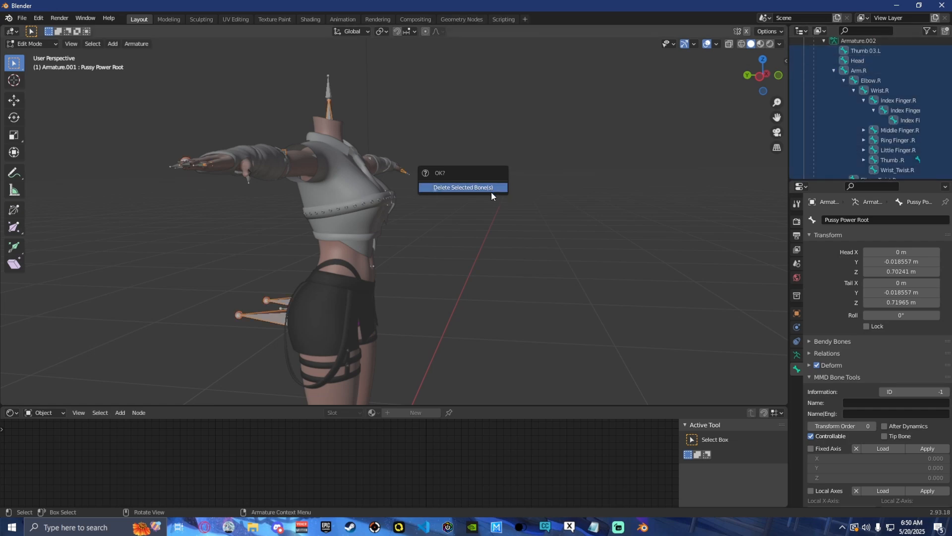
pyautogui.click(463, 187)
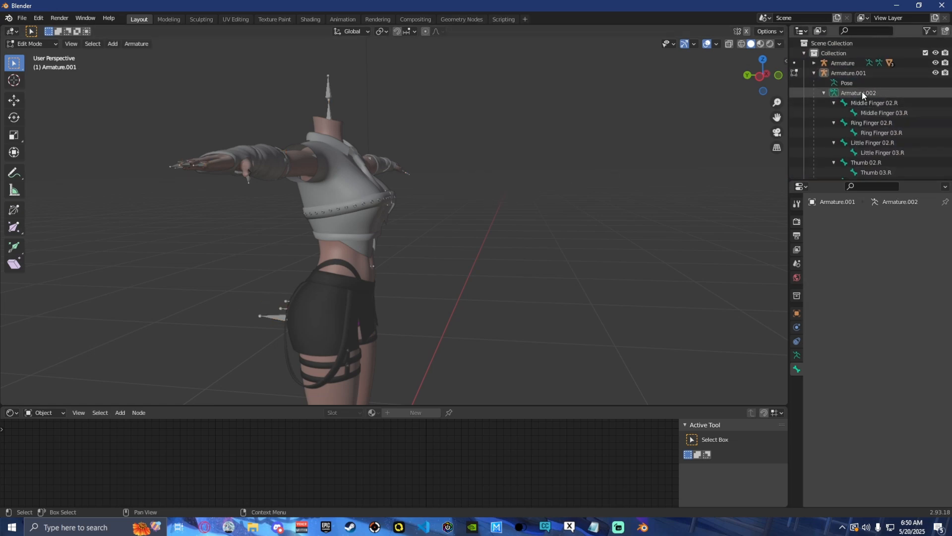
# - Delete Armature.002's bones, apply Edit > Redo, and collapse Armature.001
pyautogui.click(873, 102)
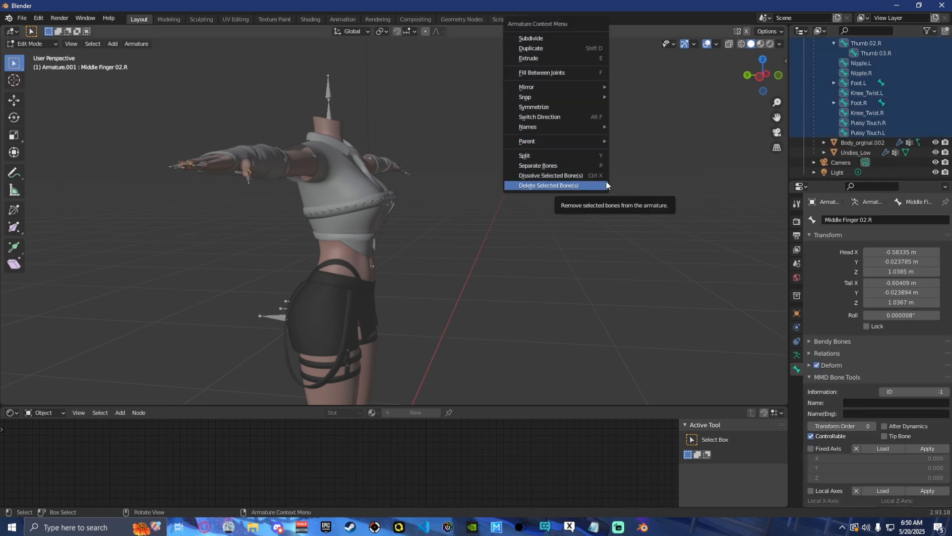
pyautogui.click(550, 185)
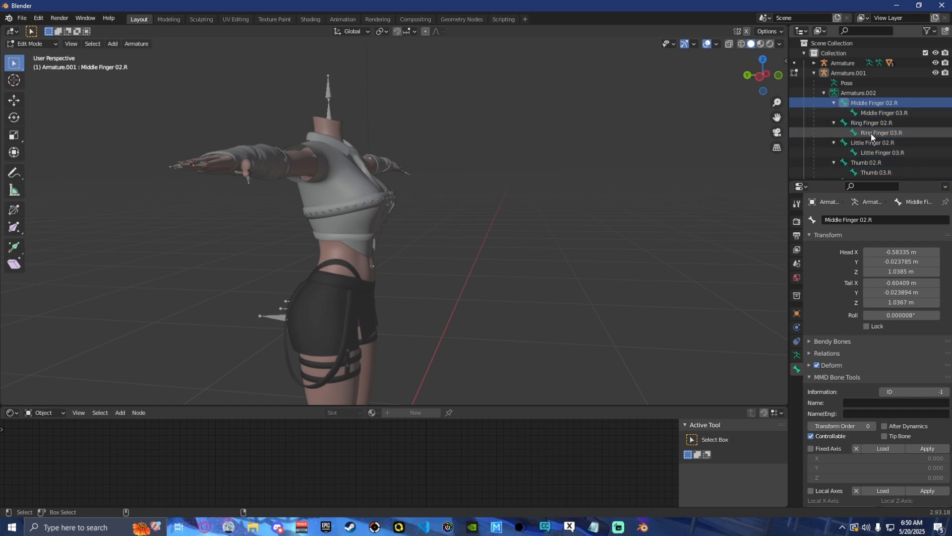
pyautogui.click(38, 19)
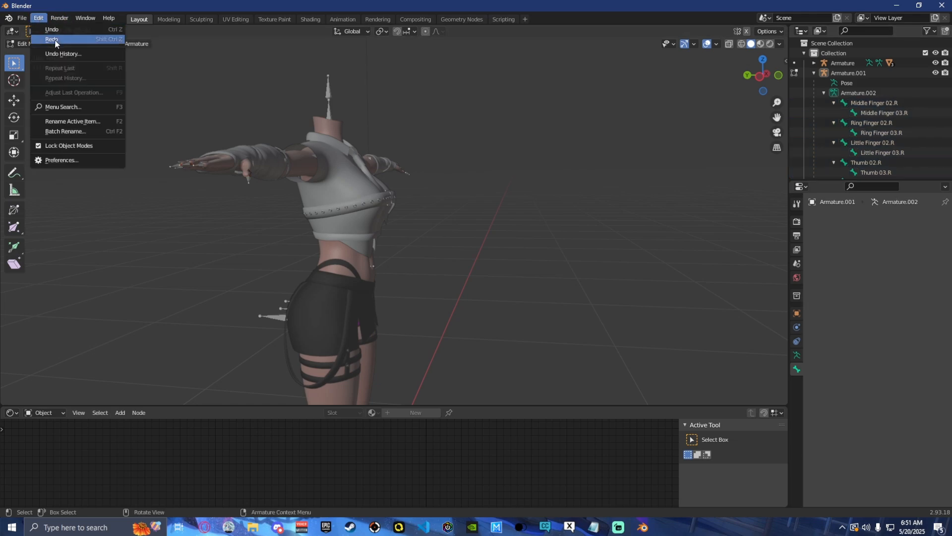
pyautogui.click(63, 53)
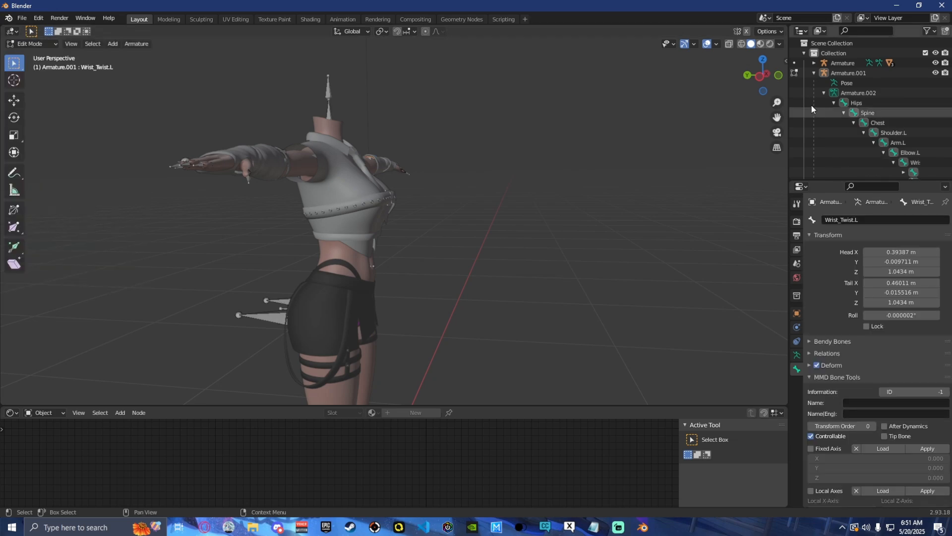
pyautogui.click(813, 73)
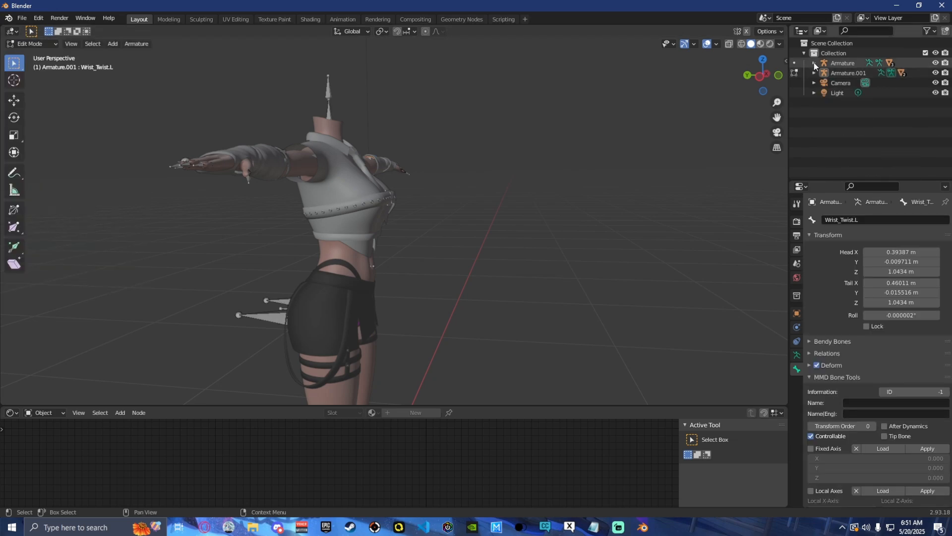
# - Expand the outfit Armature in Edit Mode and select its bones under Hips
pyautogui.click(815, 63)
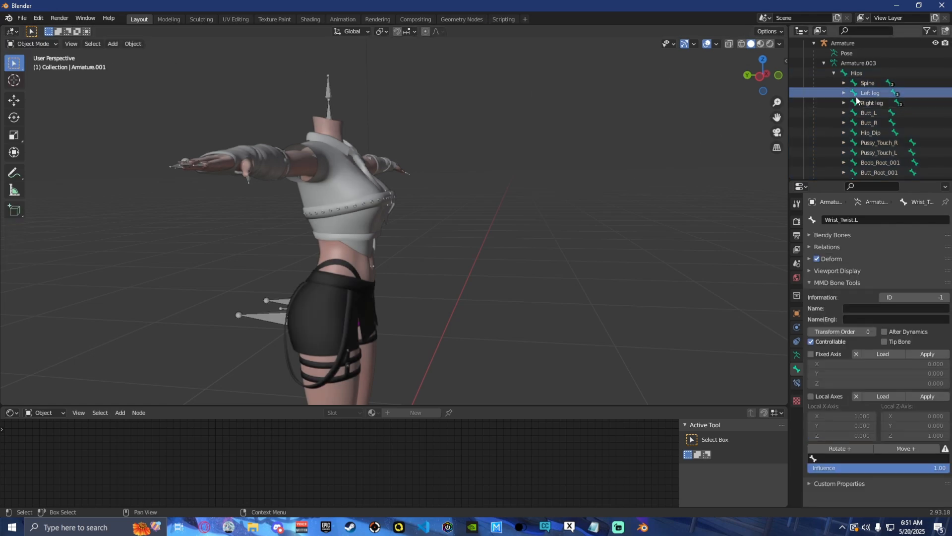
pyautogui.click(33, 43)
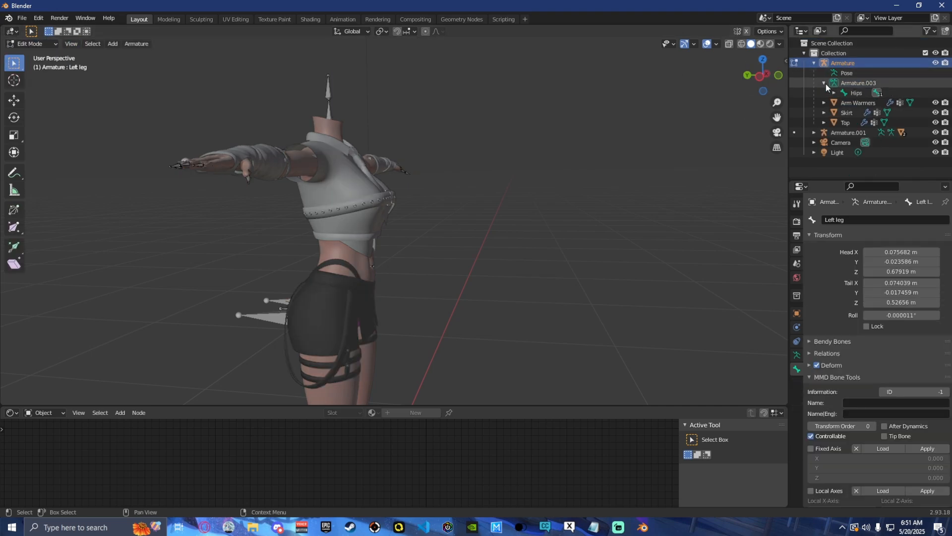
pyautogui.click(843, 93)
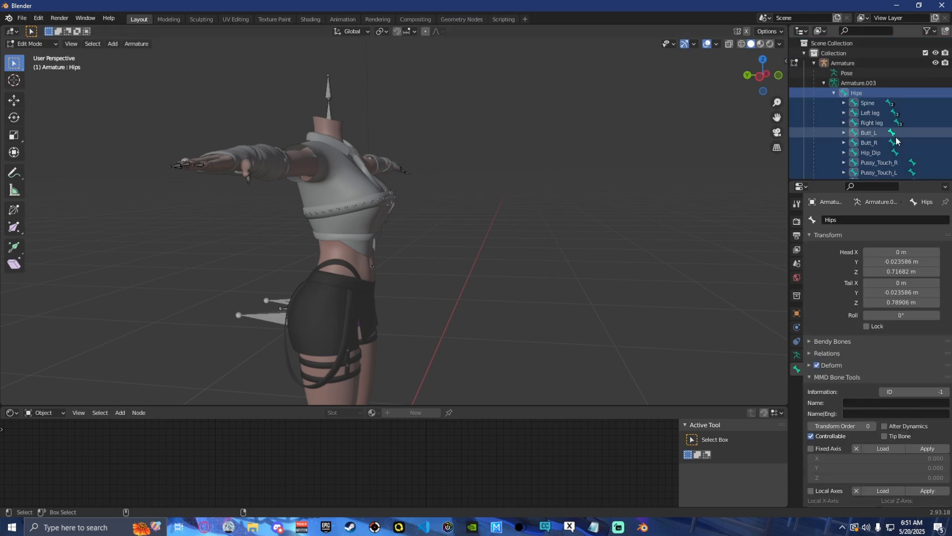
pyautogui.click(867, 102)
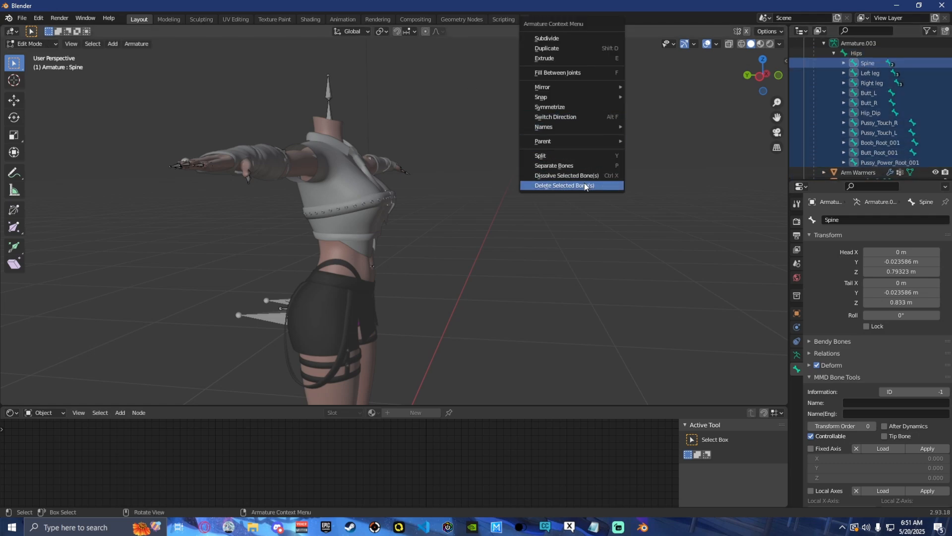
# - Delete the outfit's finger, thumb, toe and Wrist_Twist bones in batches, confirming each
pyautogui.click(561, 185)
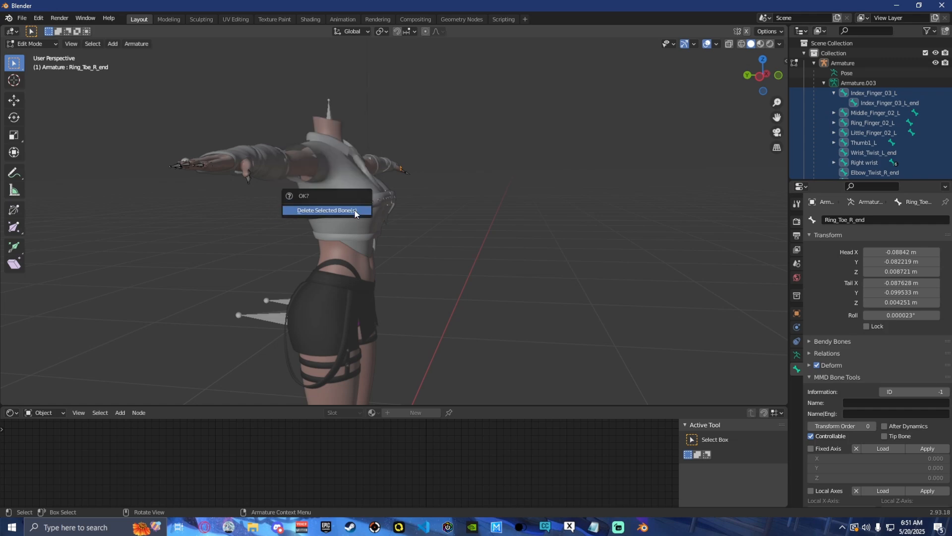
pyautogui.click(327, 210)
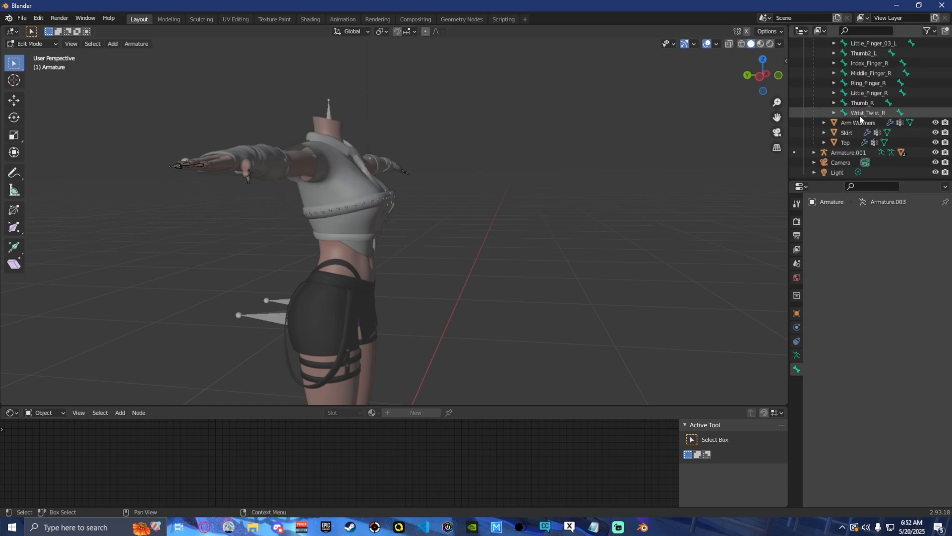
pyautogui.click(869, 113)
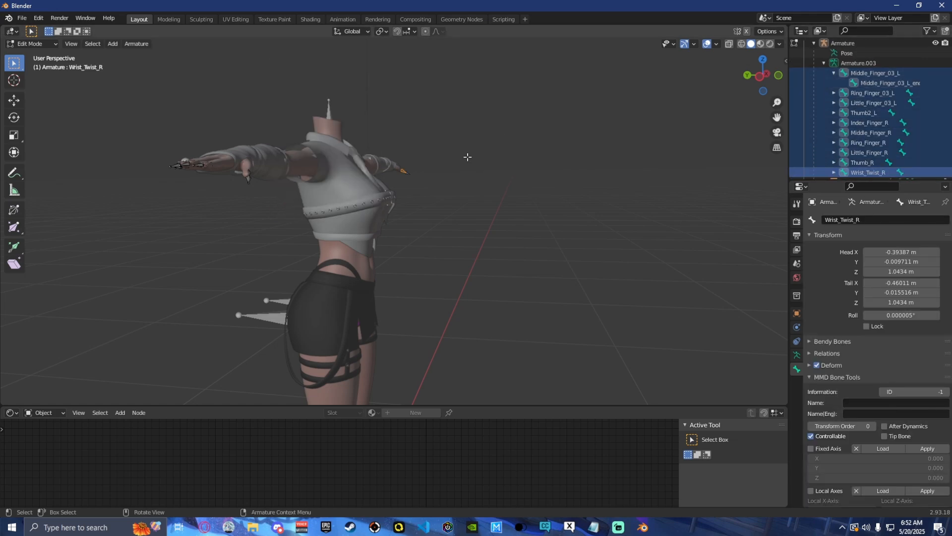
pyautogui.rightClick(467, 157)
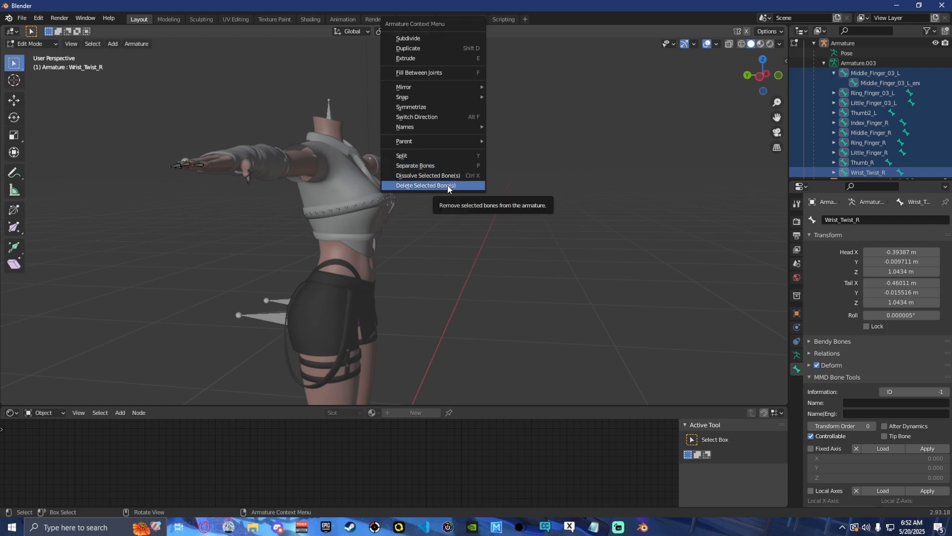
pyautogui.click(425, 185)
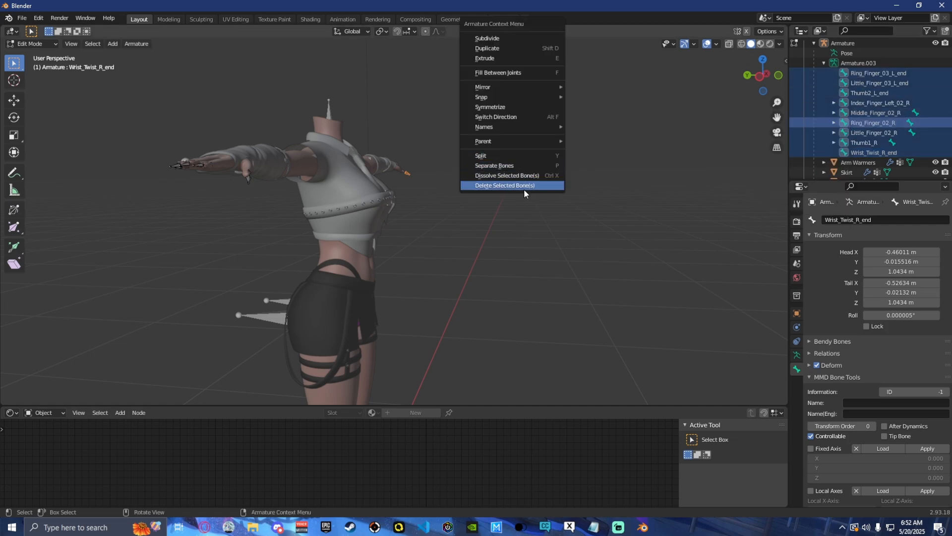
pyautogui.click(503, 185)
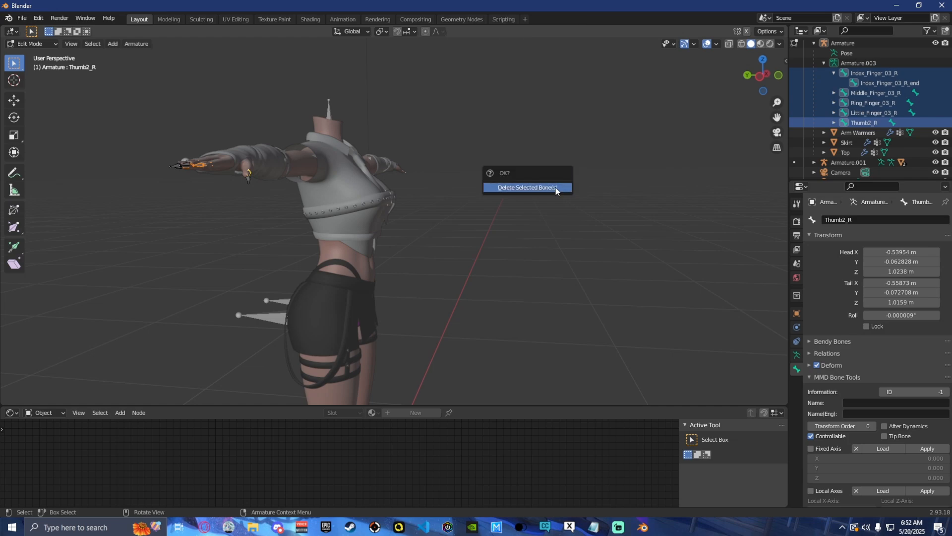
pyautogui.click(527, 187)
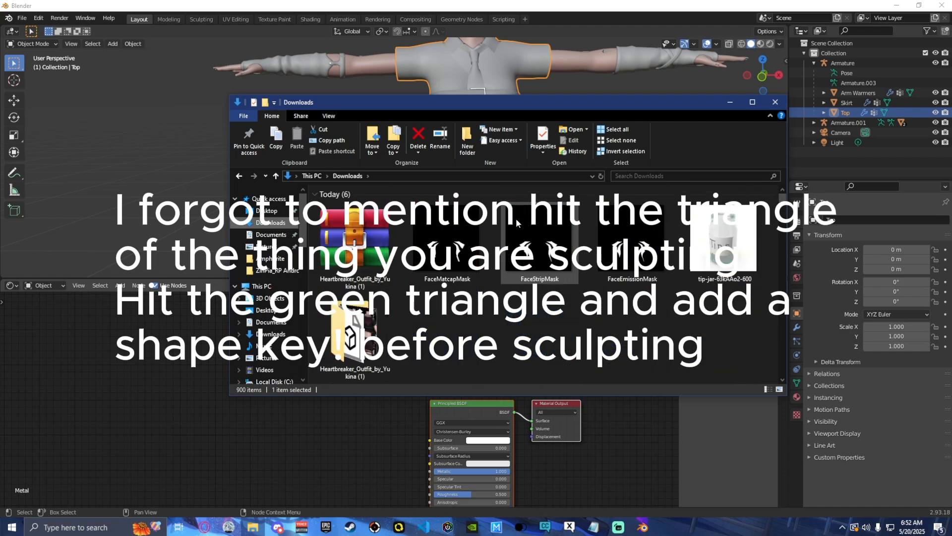
# - Link the Top 1 image from the Heartbreaker outfit folder to the top's Base Color
pyautogui.doubleClick(355, 249)
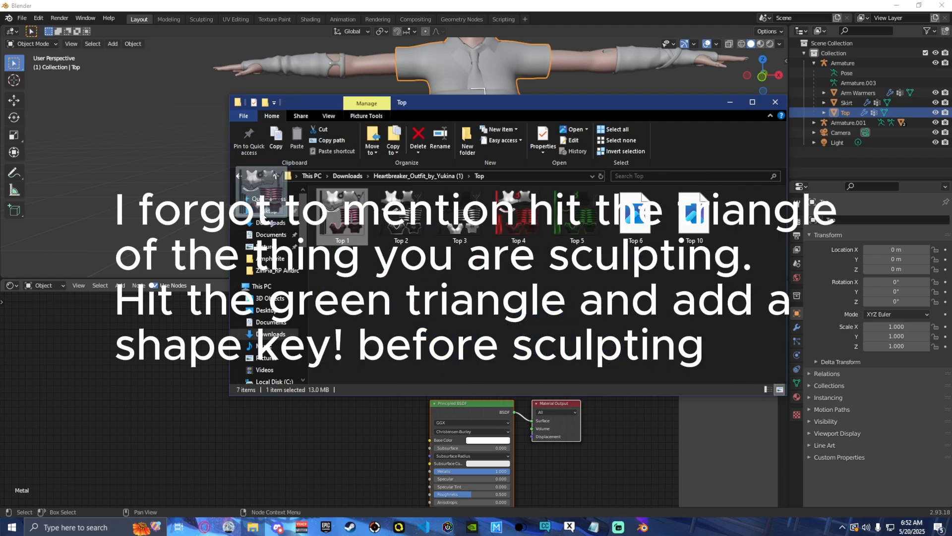
pyautogui.click(635, 213)
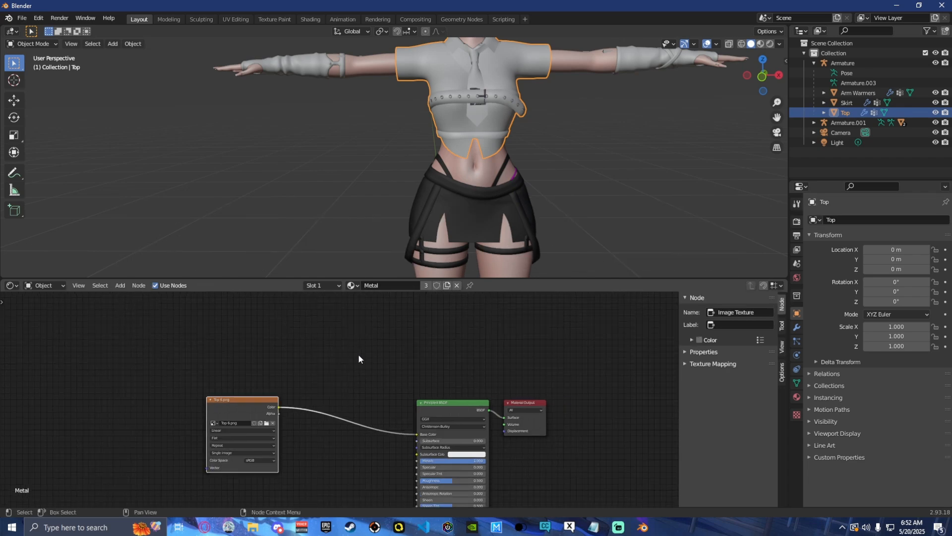
pyautogui.click(796, 397)
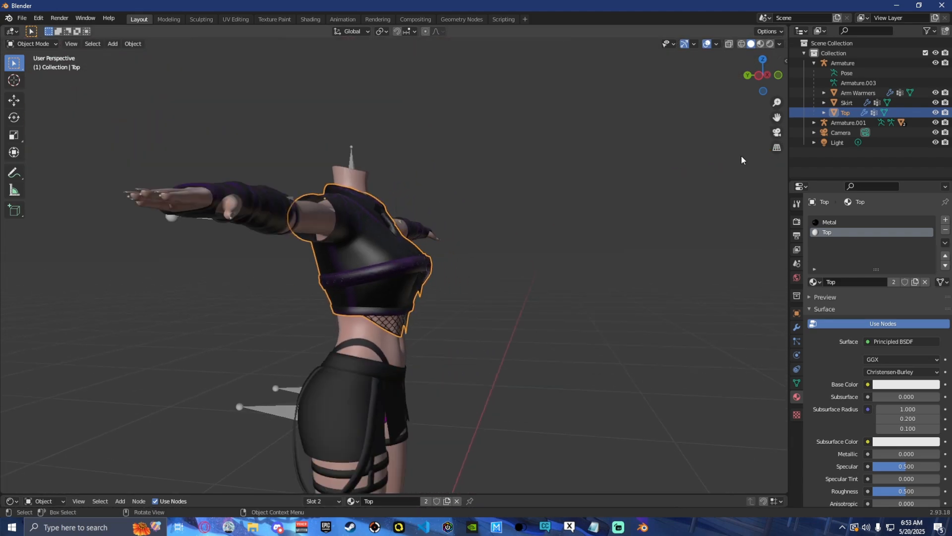
pyautogui.click(33, 43)
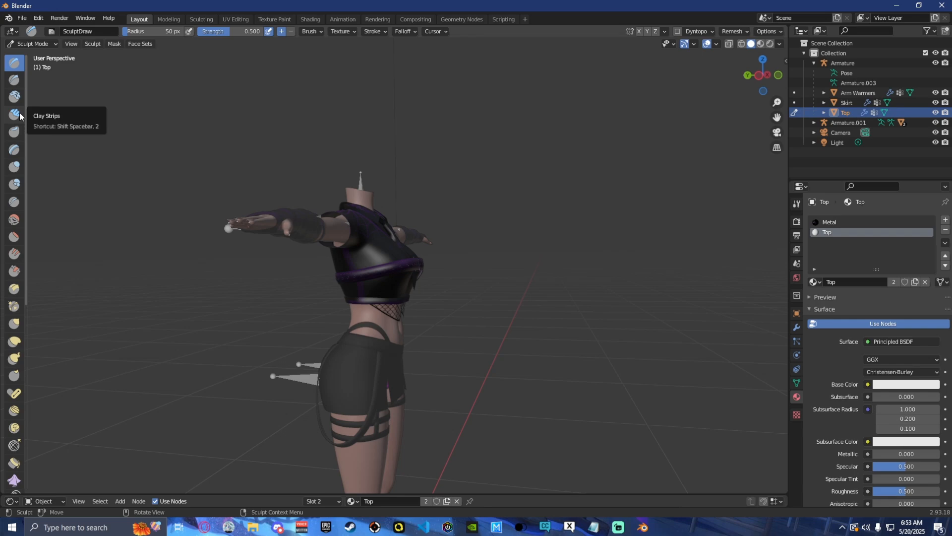
pyautogui.moveTo(248, 49)
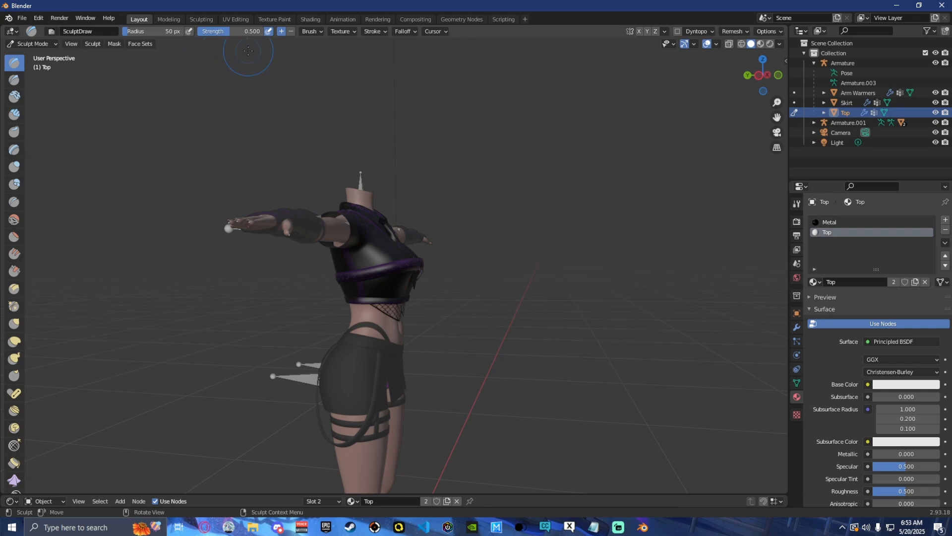
pyautogui.moveTo(638, 52)
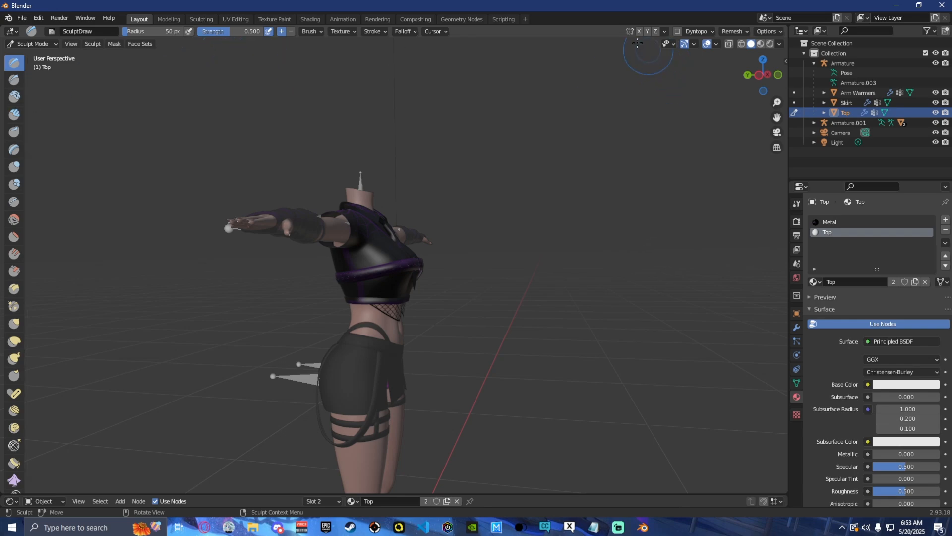
pyautogui.moveTo(406, 206)
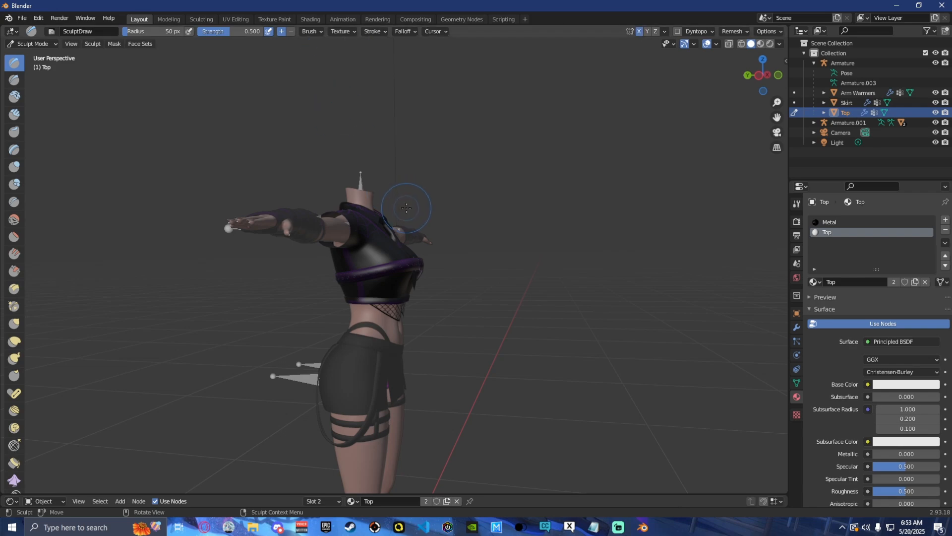
# - Zoom in close on the Top and pick the Elastic Deform sculpt brush
pyautogui.moveTo(425, 212); pyautogui.dragTo(376, 297)
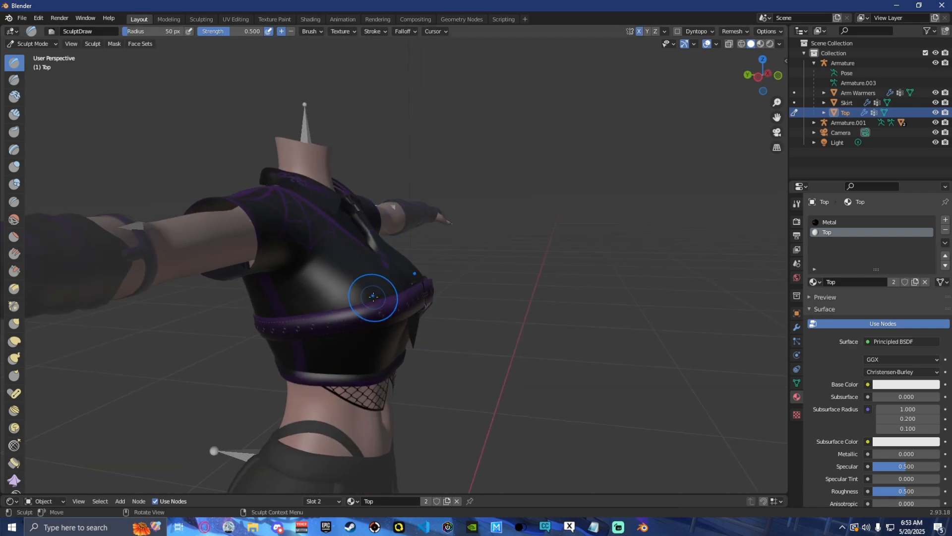
pyautogui.moveTo(13, 226)
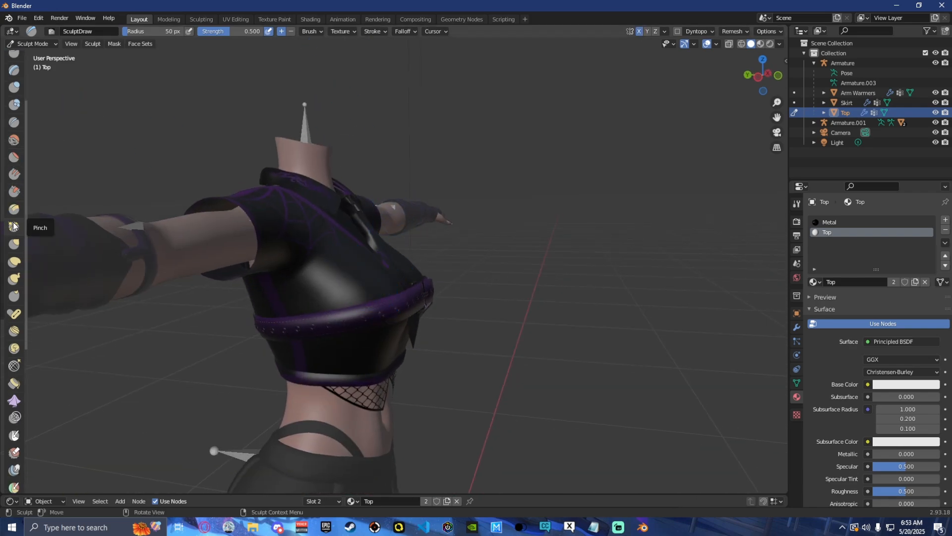
pyautogui.moveTo(14, 209)
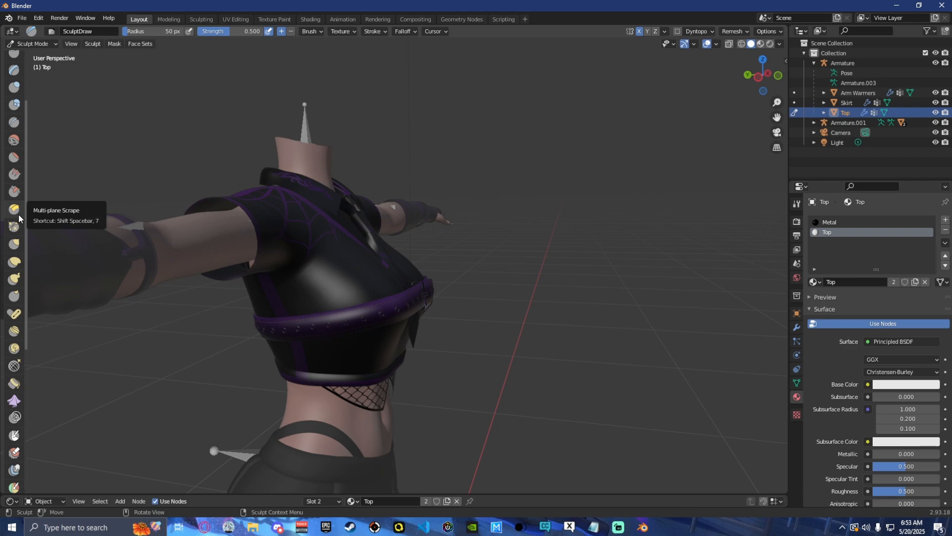
pyautogui.moveTo(228, 231)
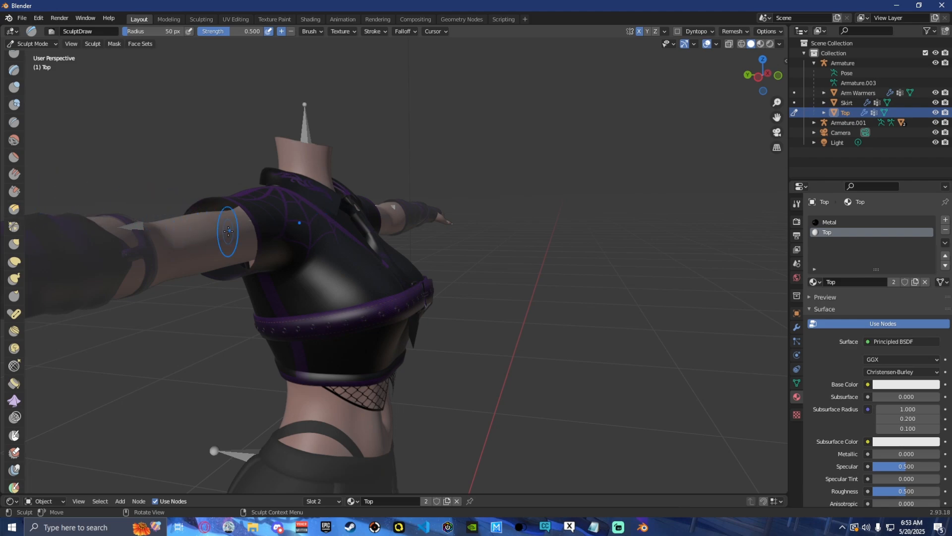
pyautogui.moveTo(15, 267)
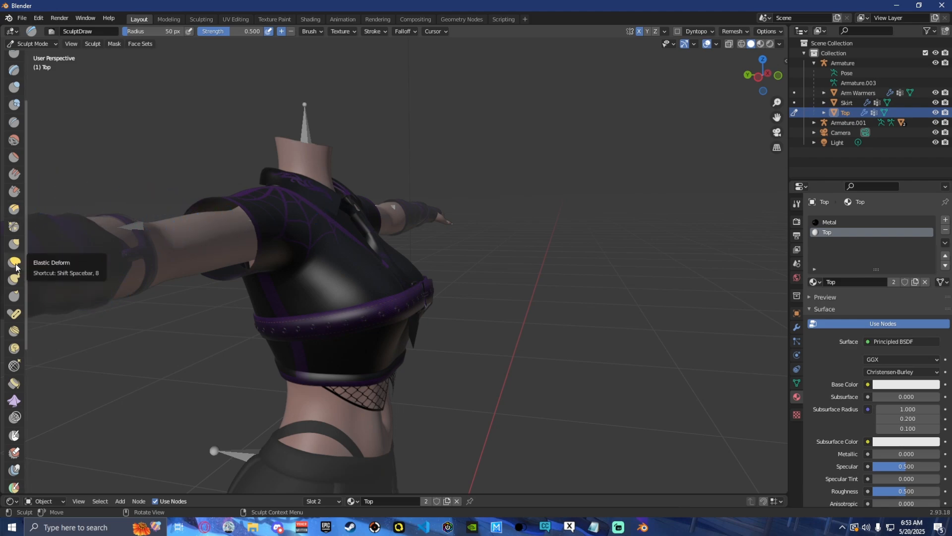
pyautogui.moveTo(27, 239)
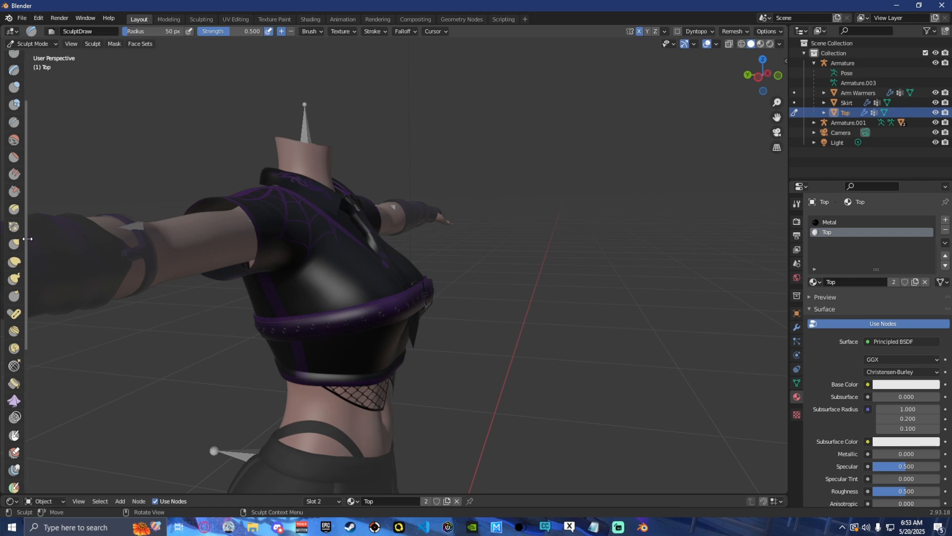
pyautogui.moveTo(12, 252)
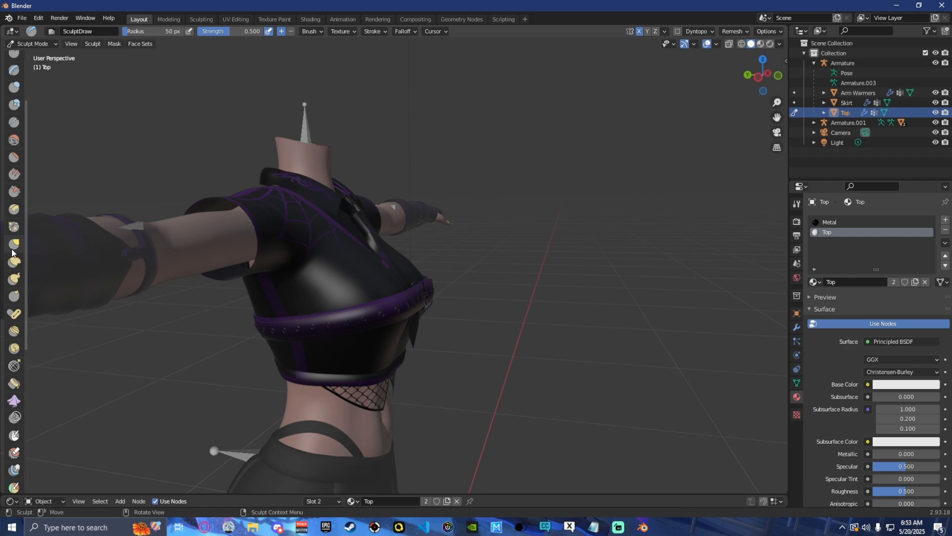
pyautogui.click(14, 262)
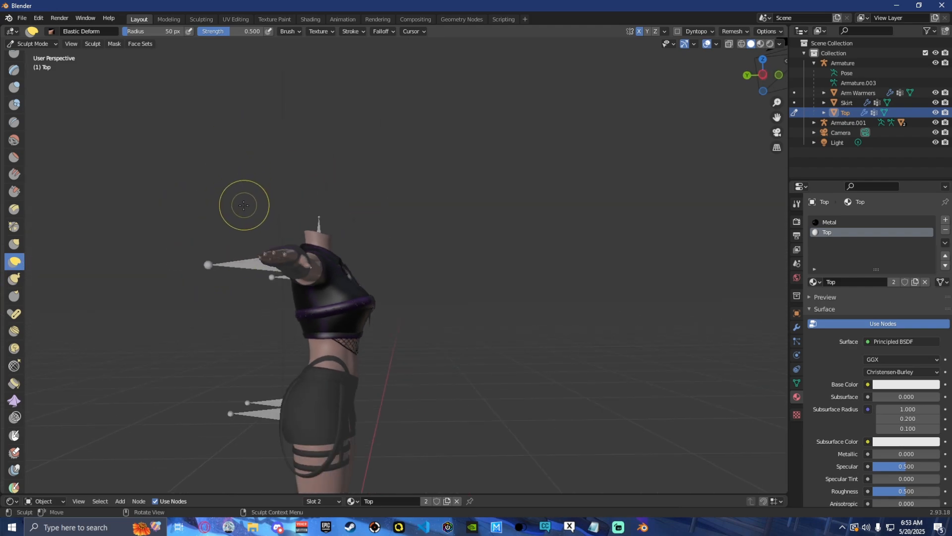
# - Pull the Top against the body at the side, shoulder and lower back hem
pyautogui.moveTo(244, 205); pyautogui.dragTo(375, 287)
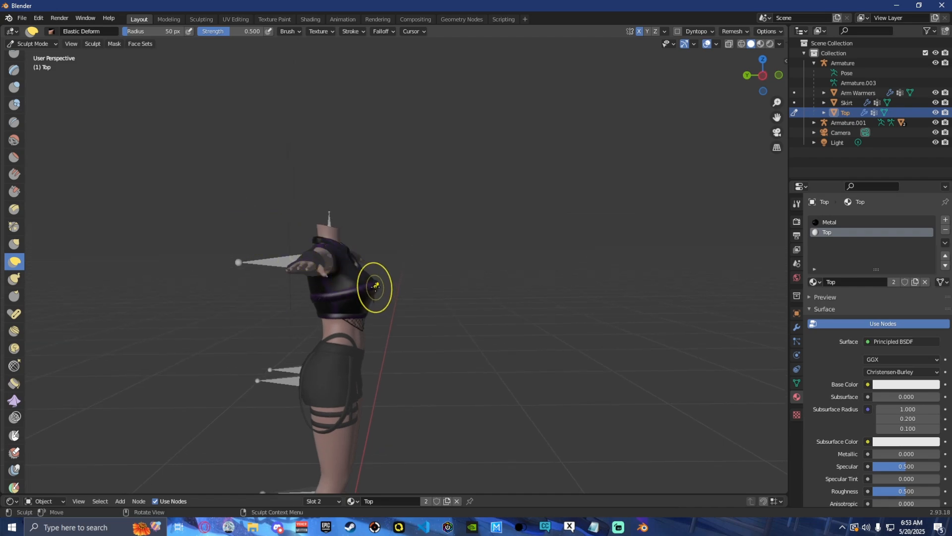
pyautogui.moveTo(375, 287); pyautogui.dragTo(352, 285)
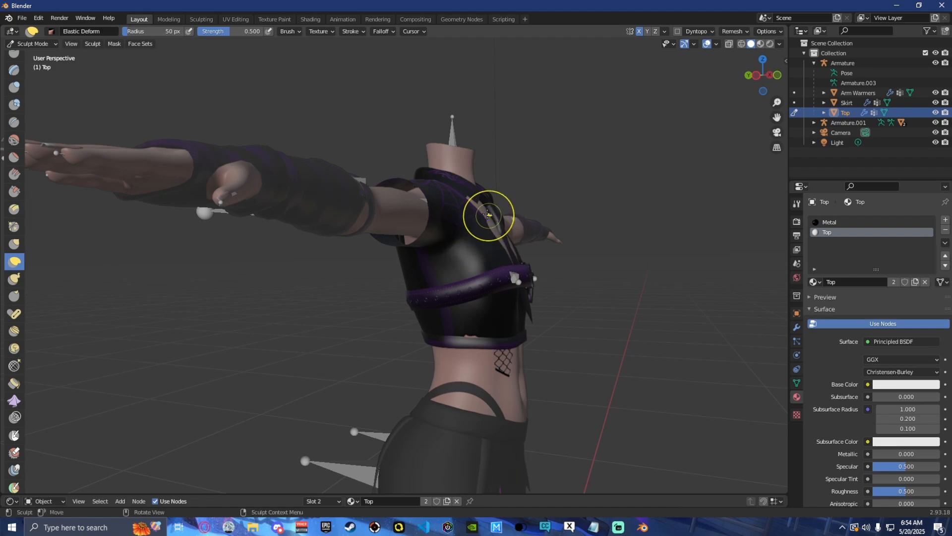
pyautogui.moveTo(489, 215); pyautogui.dragTo(501, 219)
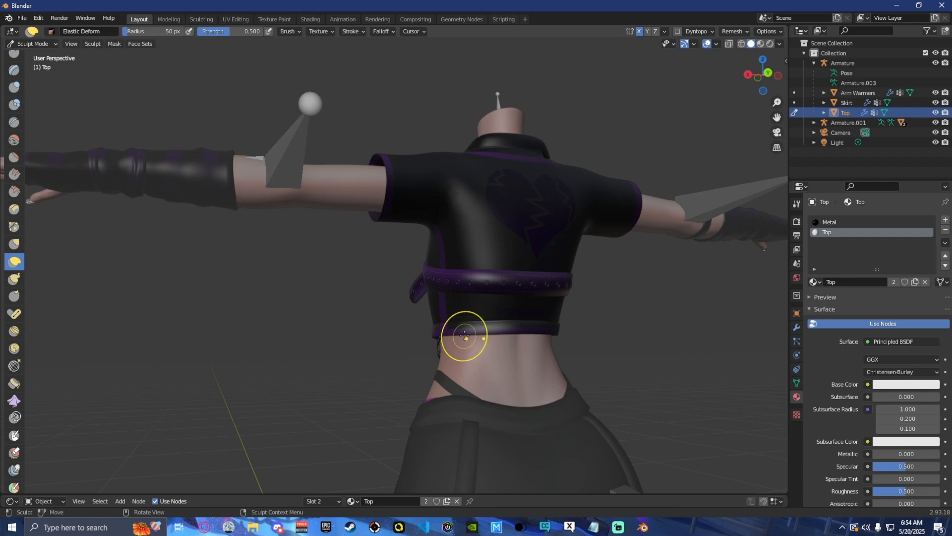
pyautogui.moveTo(461, 341); pyautogui.dragTo(592, 343)
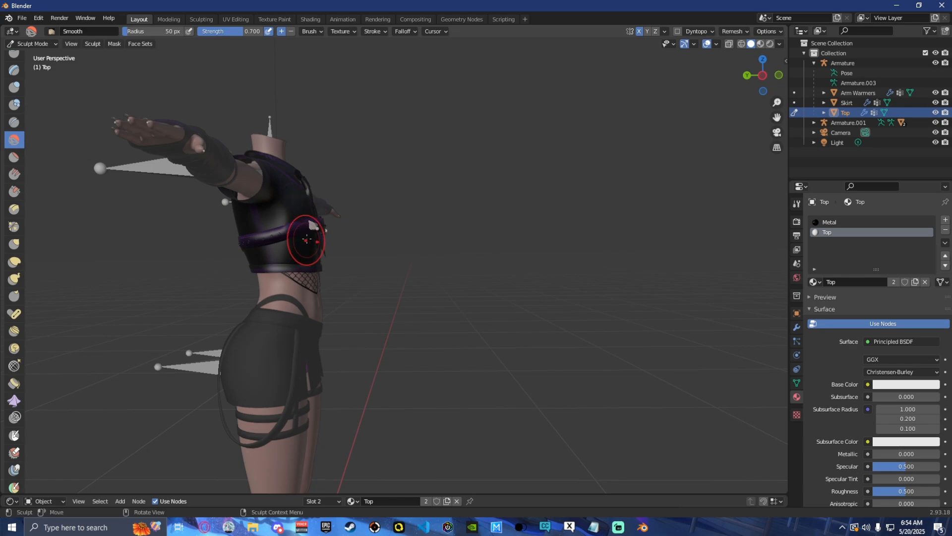
# - Smooth the Top's deformed surface along its side with the Smooth brush
pyautogui.moveTo(304, 243); pyautogui.dragTo(322, 228)
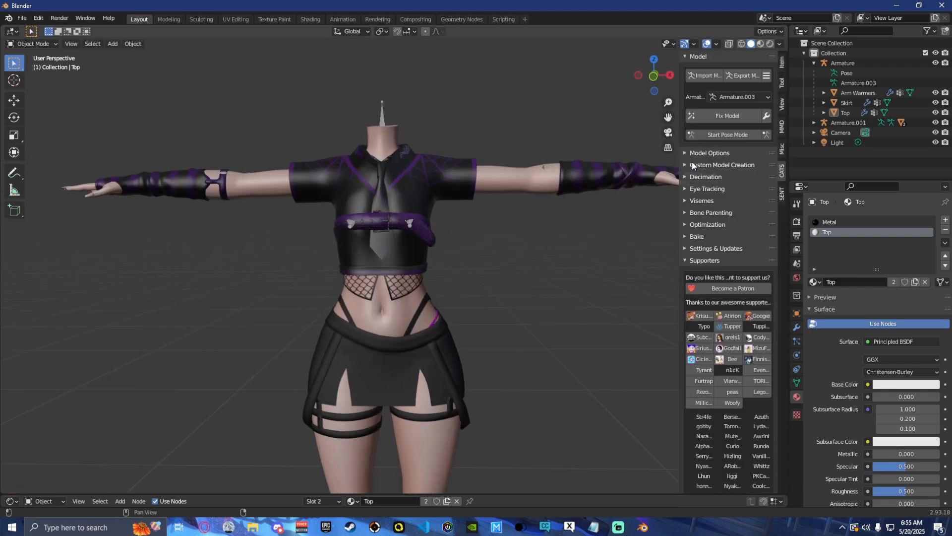
# - Use CATS Custom Model Creation to merge Armature.003 into Armature.002 at Hips
pyautogui.click(722, 165)
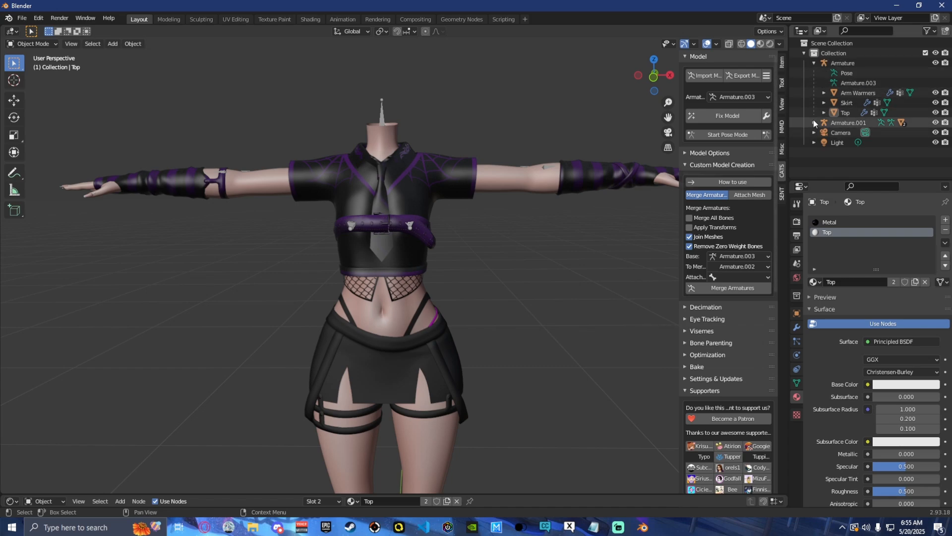
pyautogui.click(815, 122)
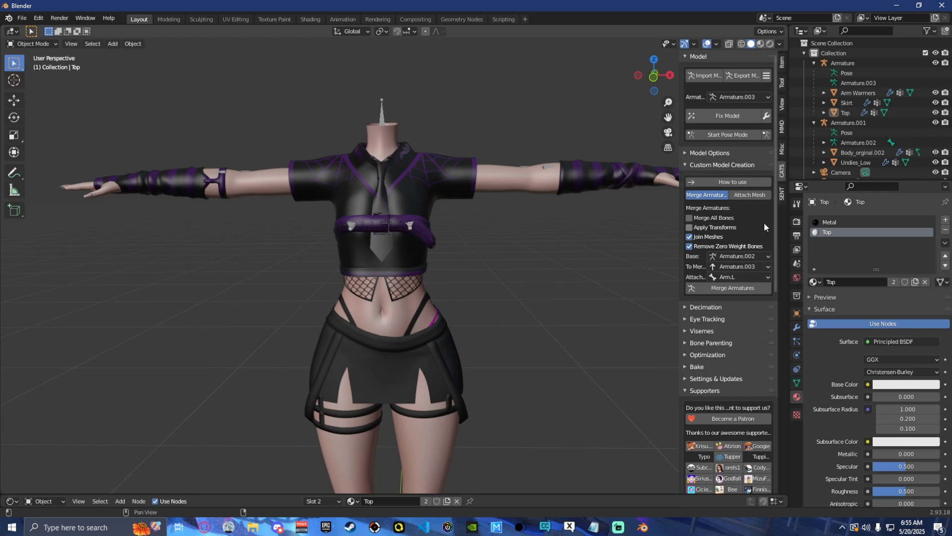
pyautogui.click(738, 277)
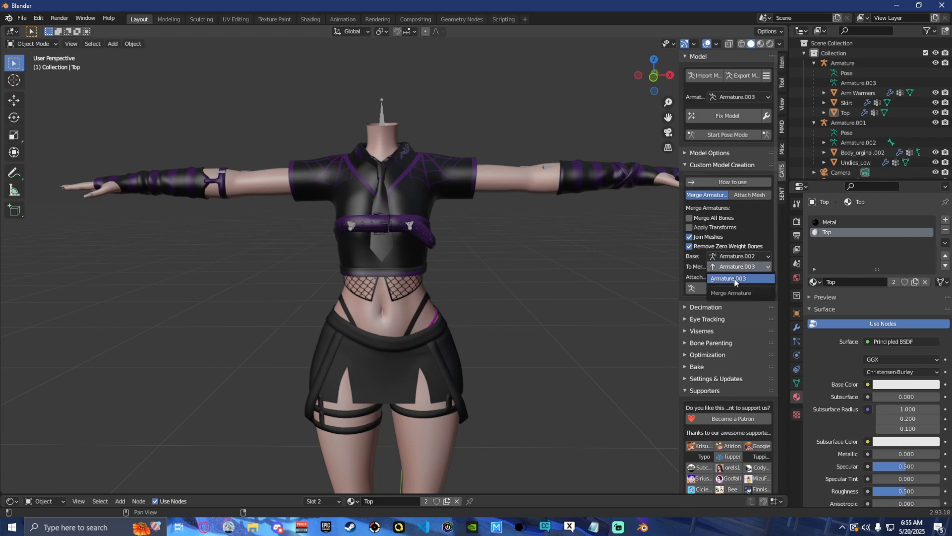
pyautogui.click(738, 277)
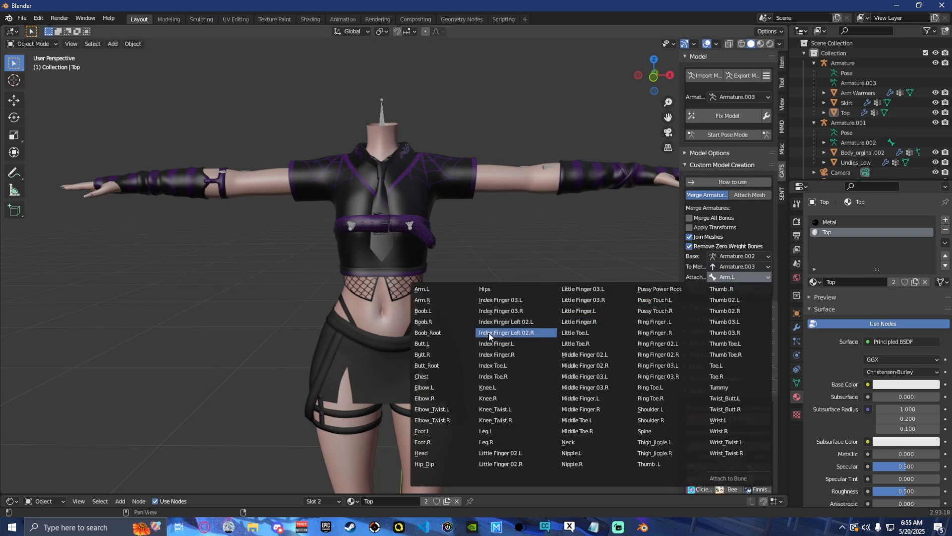
pyautogui.click(484, 289)
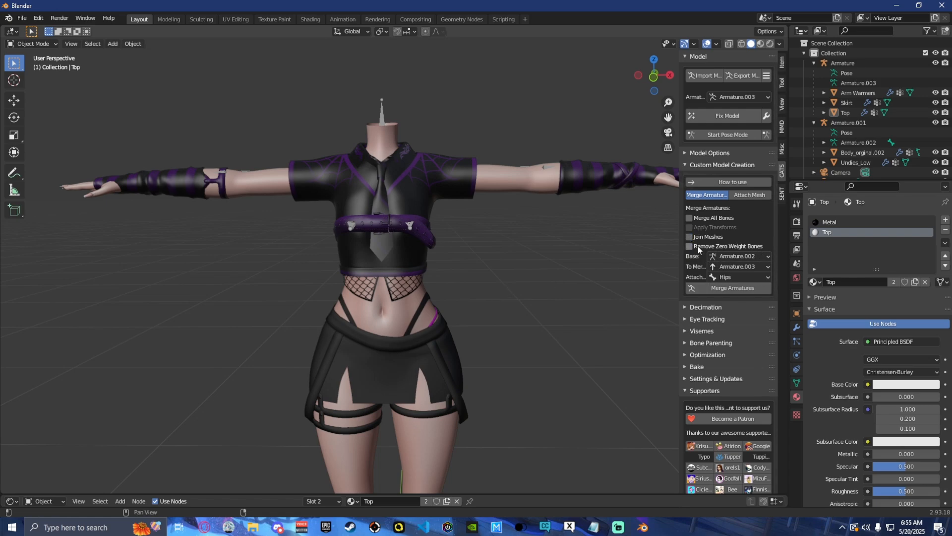
pyautogui.moveTo(689, 236)
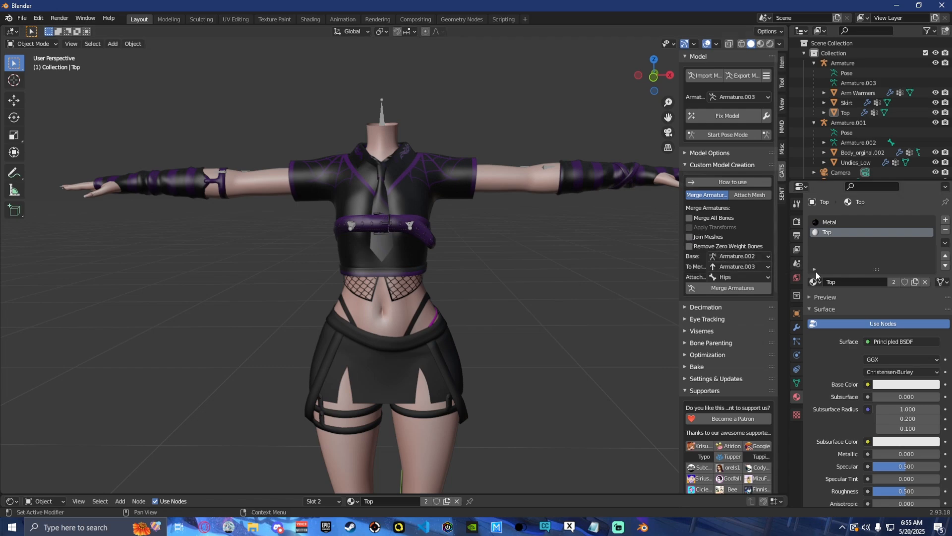
pyautogui.moveTo(741, 287)
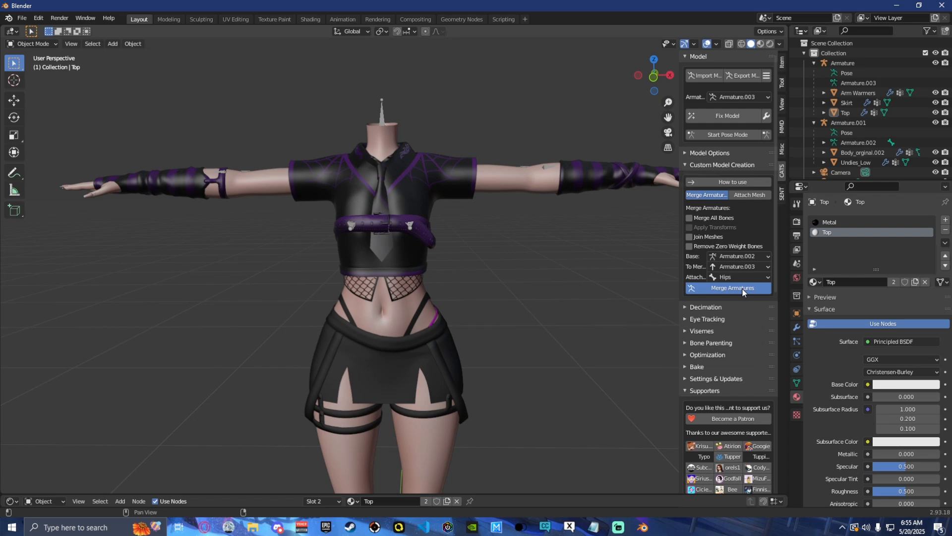
pyautogui.click(727, 287)
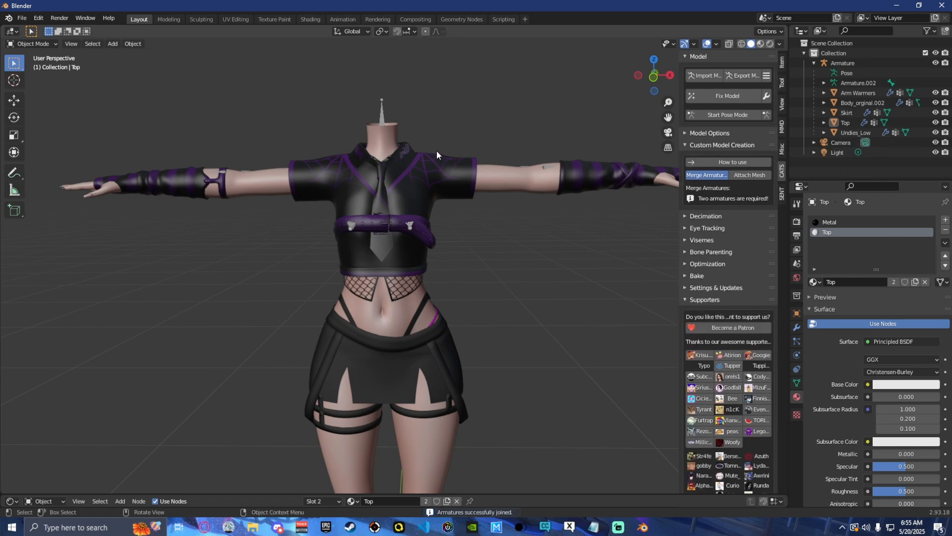
pyautogui.click(824, 83)
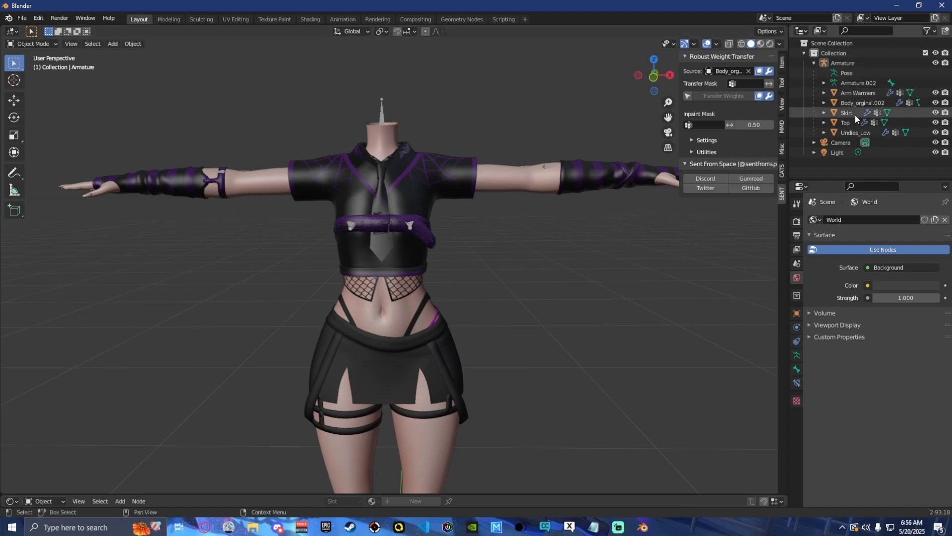
# - Transfer Body_orginal.002 weights to the selected Skirt, Arm Warmers and Top
pyautogui.click(846, 112)
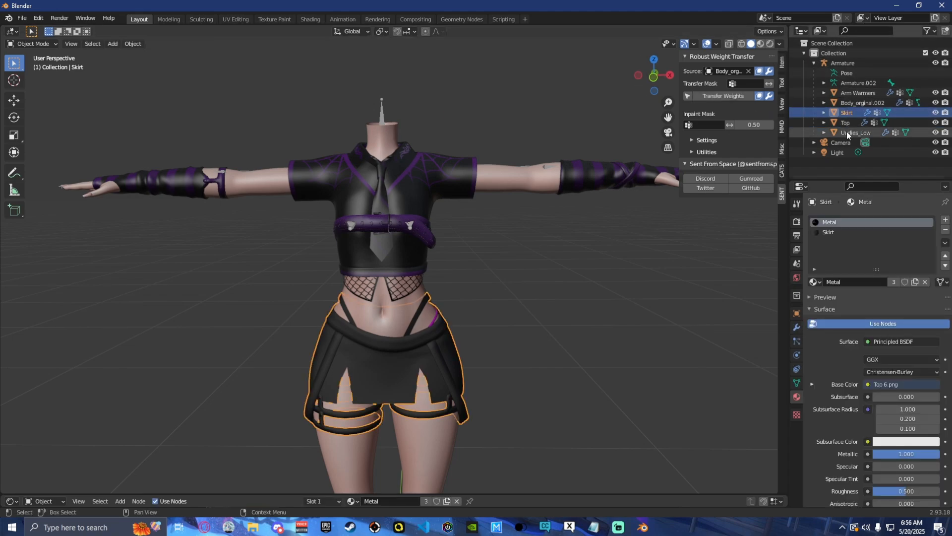
pyautogui.click(858, 92)
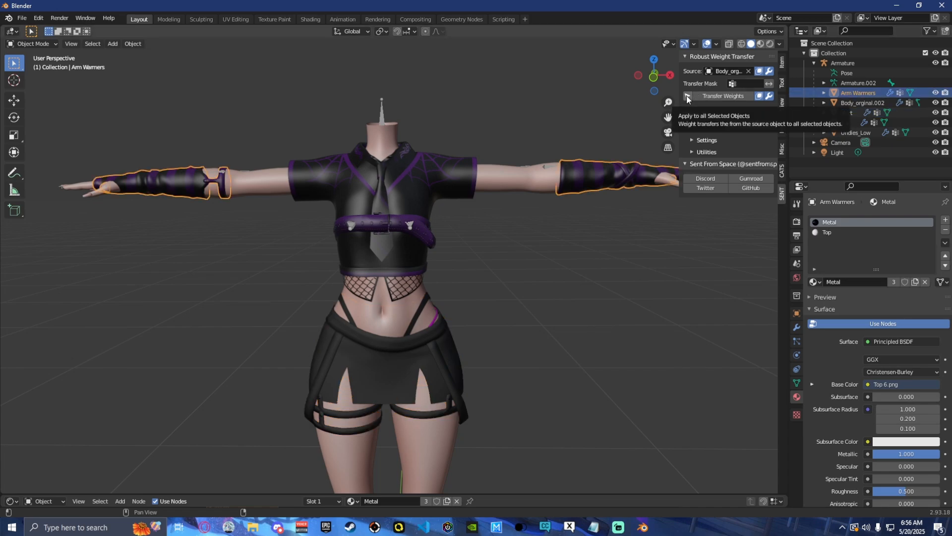
pyautogui.click(722, 96)
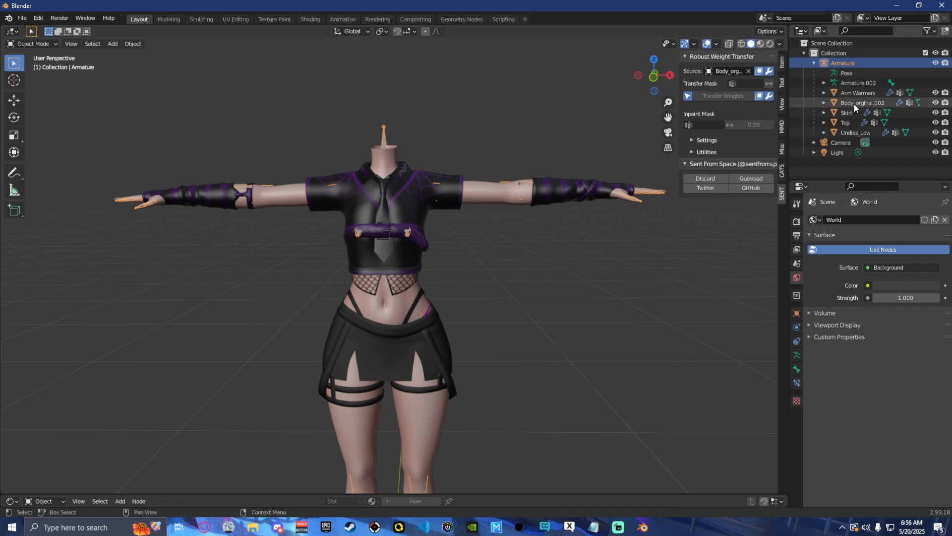
pyautogui.click(845, 122)
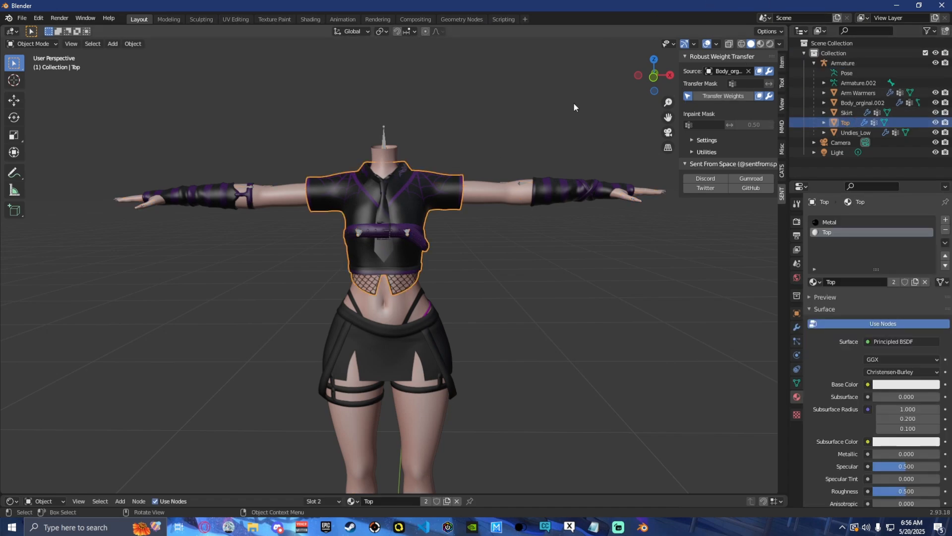
pyautogui.click(722, 96)
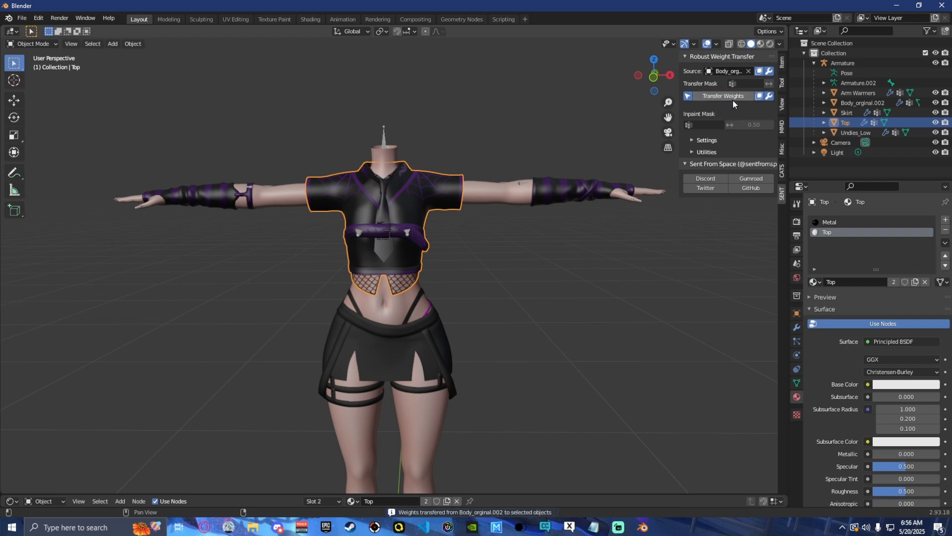
pyautogui.click(846, 113)
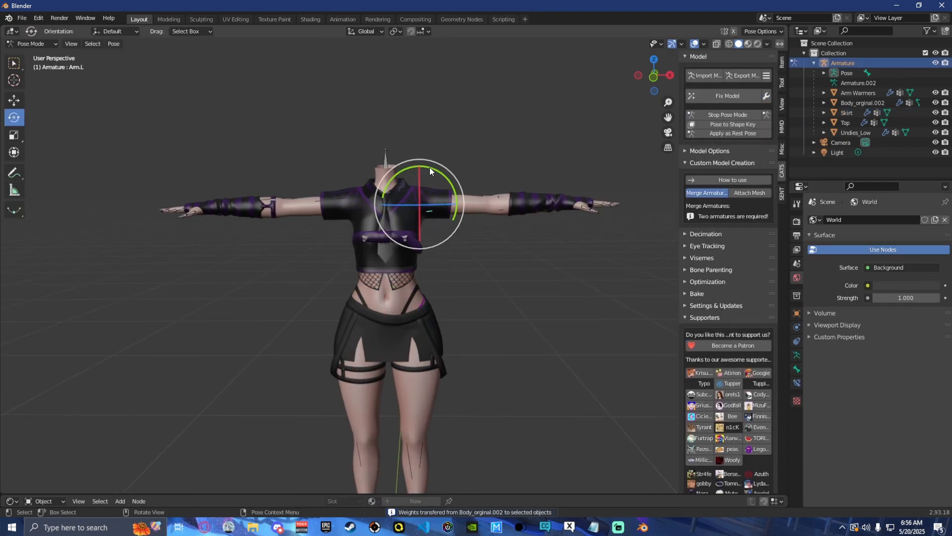
# - Raise the left arm and bend the right leg to test outfit deformation
pyautogui.moveTo(431, 182); pyautogui.dragTo(468, 157)
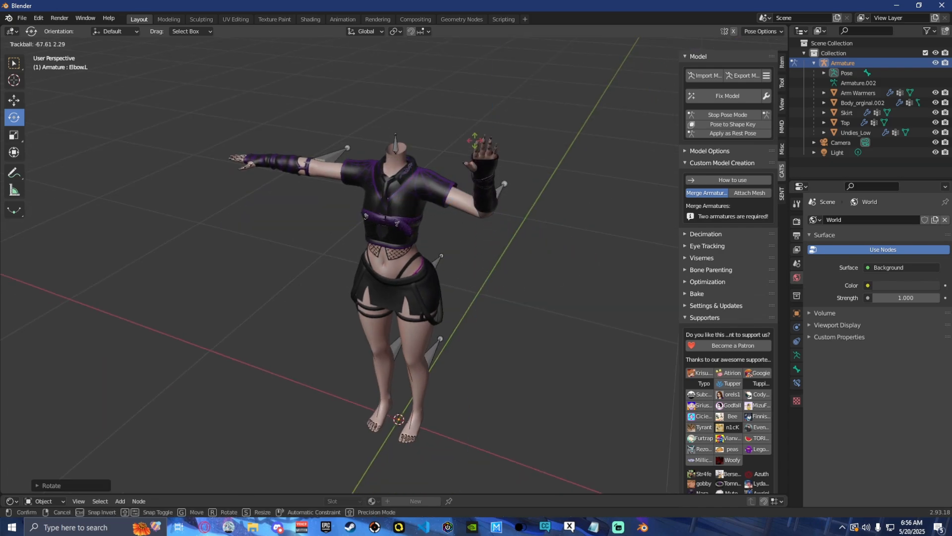
pyautogui.moveTo(479, 143); pyautogui.dragTo(531, 213)
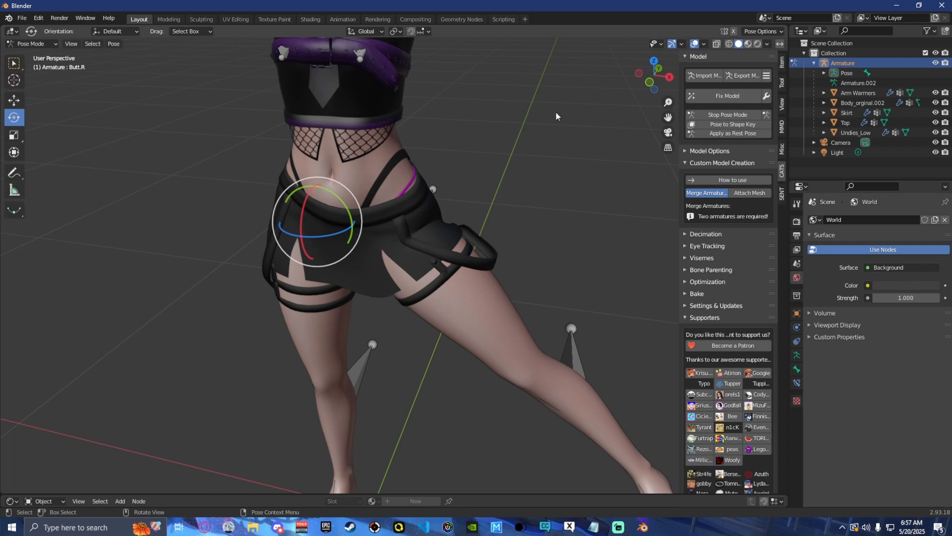
pyautogui.moveTo(560, 125)
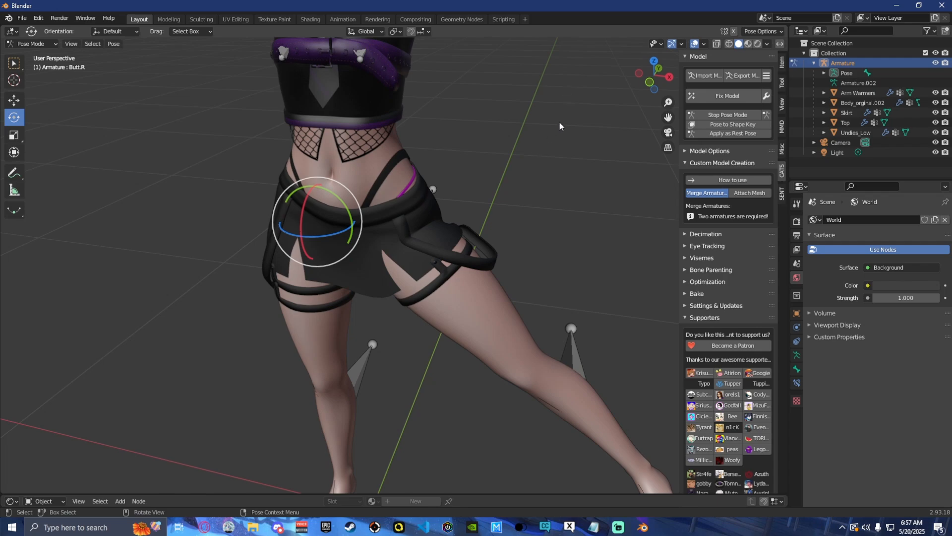
pyautogui.click(31, 43)
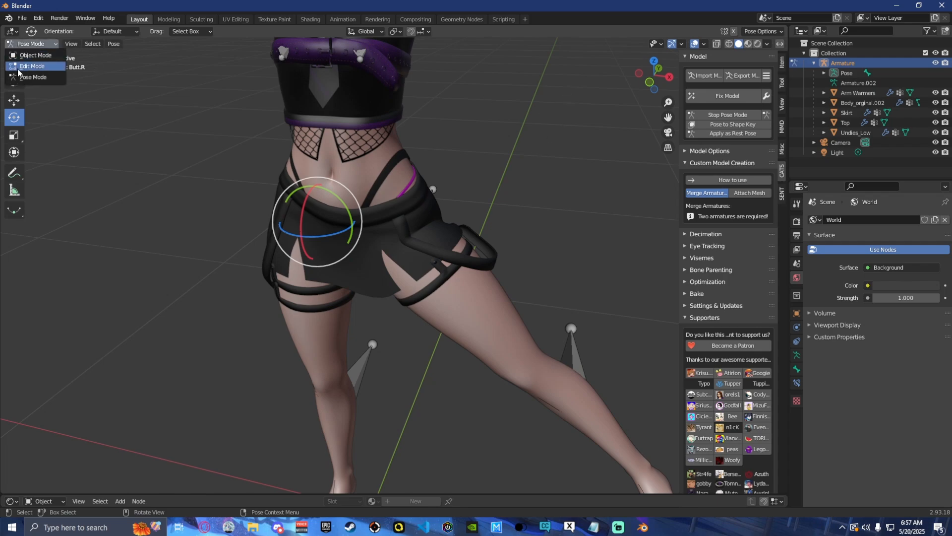